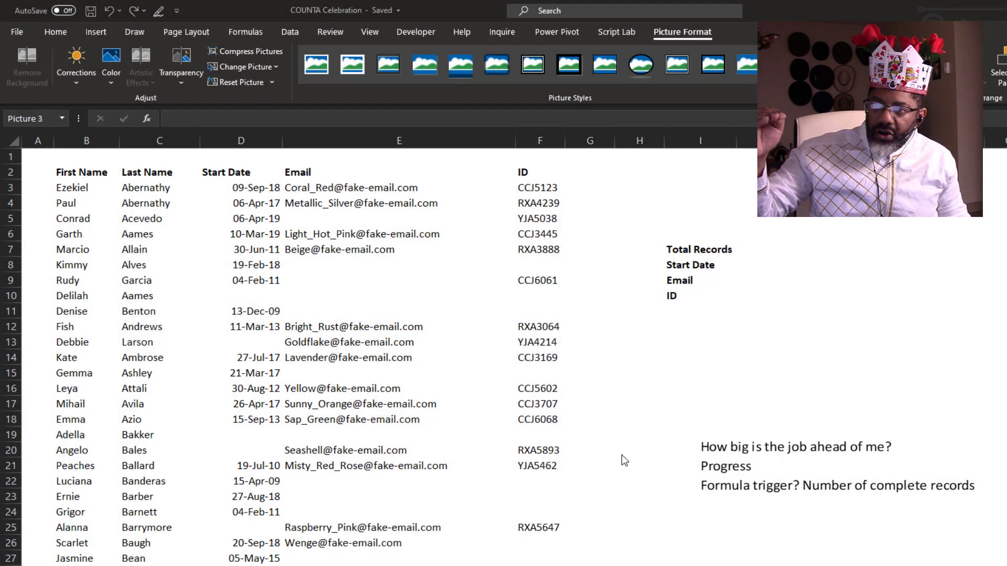
- Apply a new theme and format the employee list as a banded Century Gothic table
{"action": "left_click", "coordinate": [82, 187]}
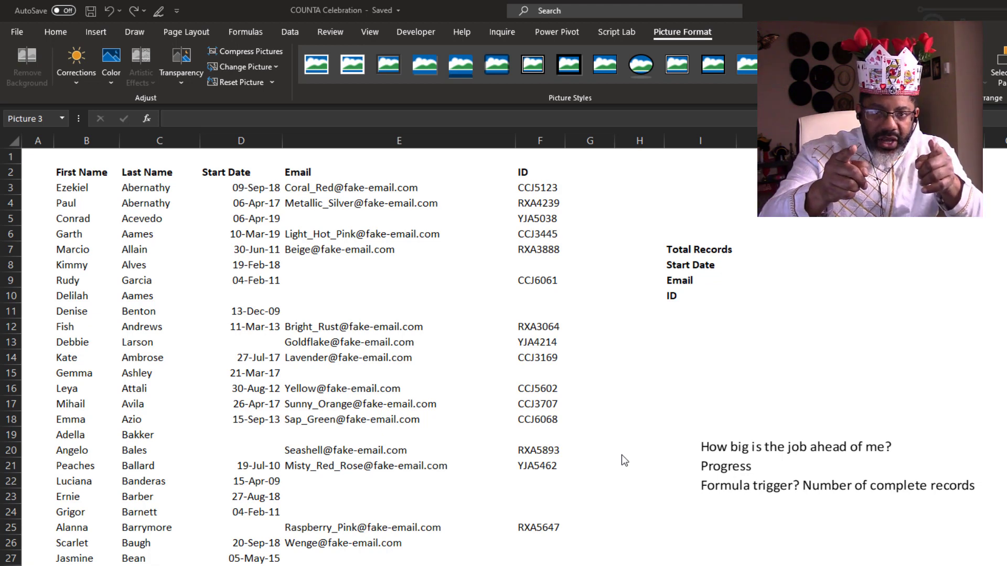
{"action": "left_click", "coordinate": [398, 295]}
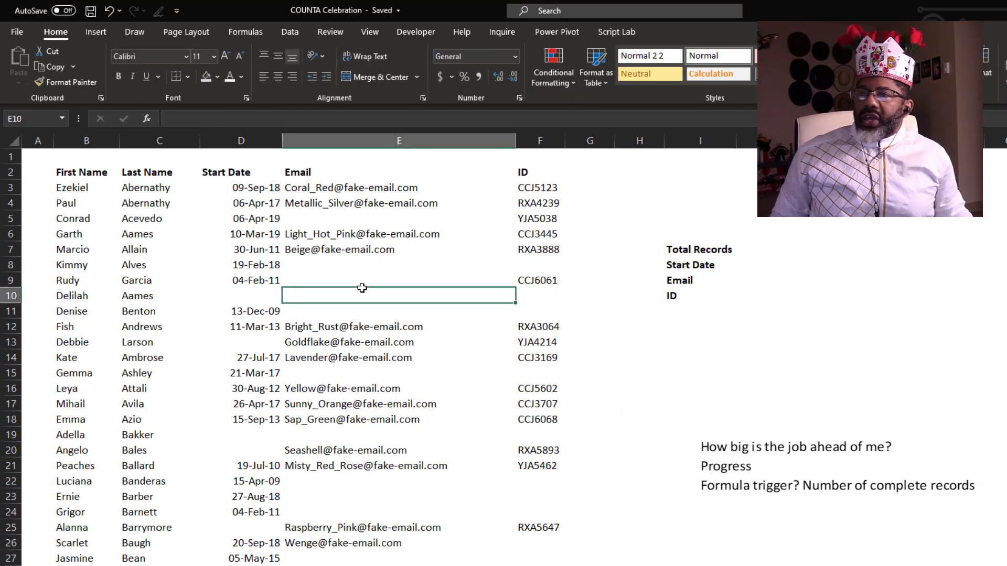
{"action": "left_click", "coordinate": [594, 68]}
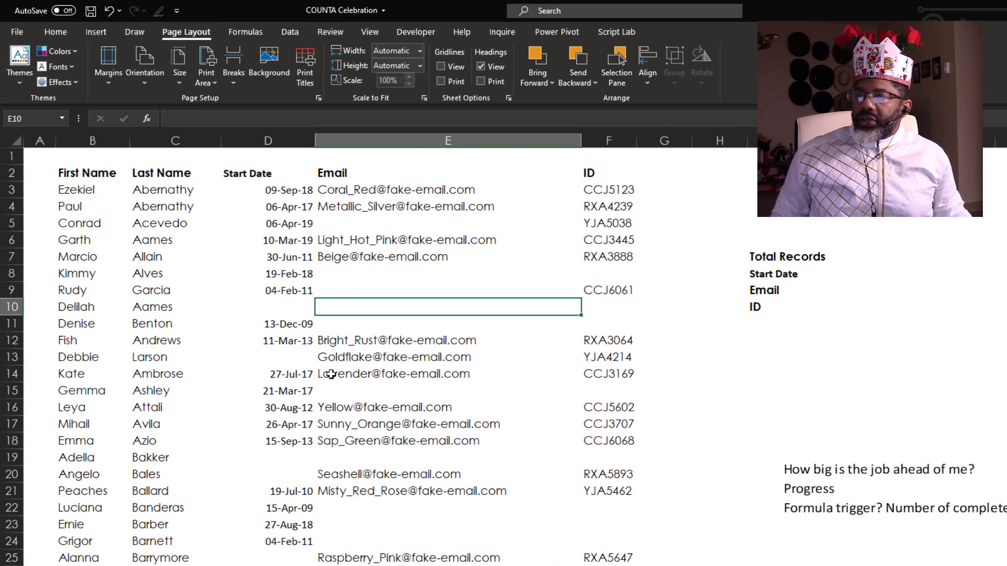
{"action": "left_click", "coordinate": [95, 31]}
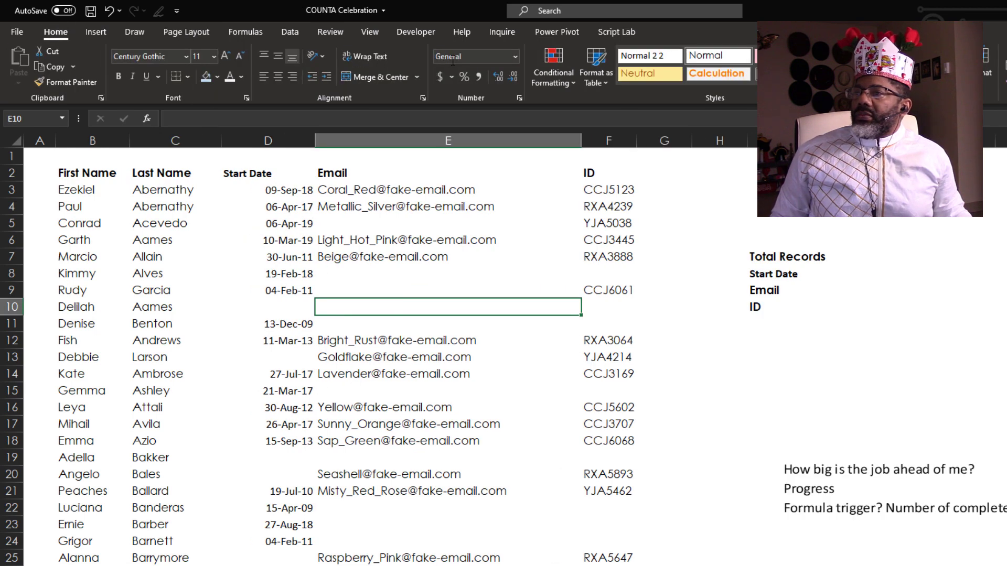
{"action": "left_click", "coordinate": [594, 68]}
{"action": "type", "text": "="}
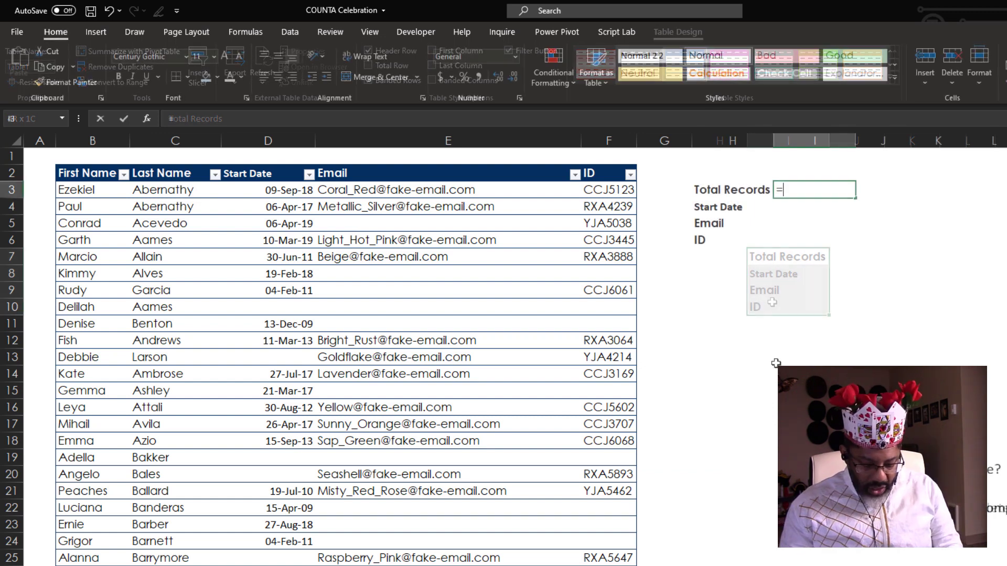
- Enter =COUNTA(Table1[First Name]) beside Total Records, showing 381
{"action": "type", "text": "COUNTA("}
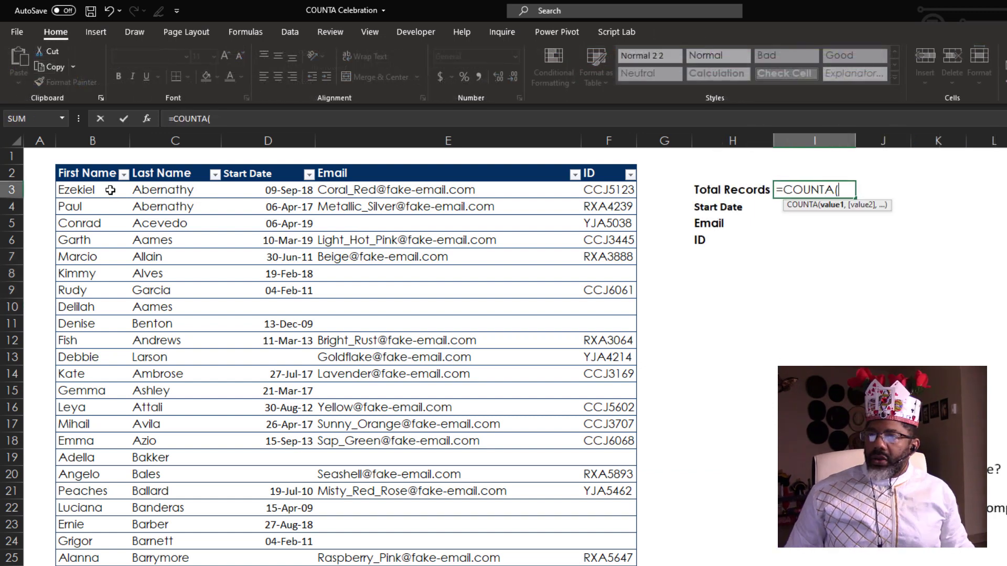
{"action": "left_click", "coordinate": [92, 189]}
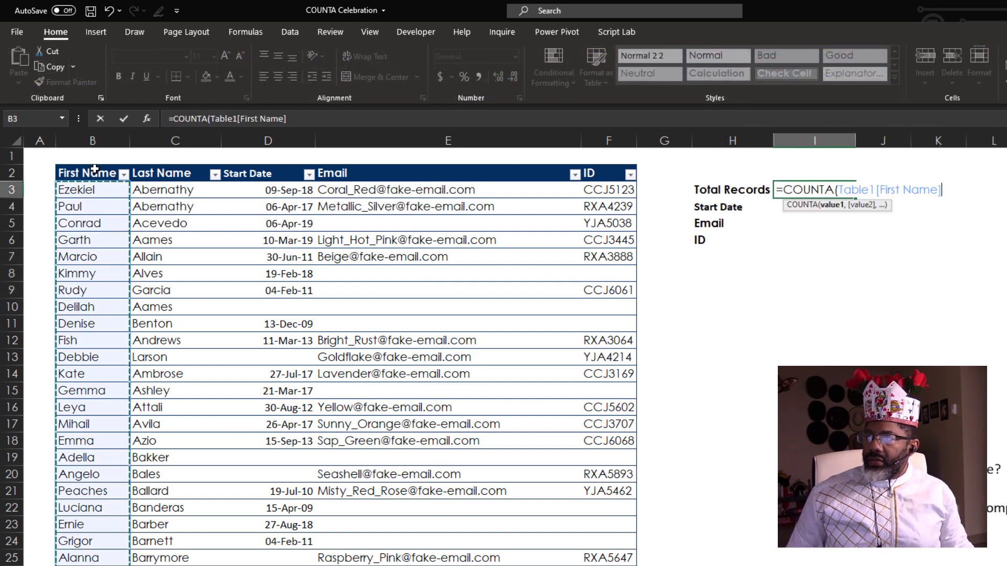
{"action": "key", "text": "Enter"}
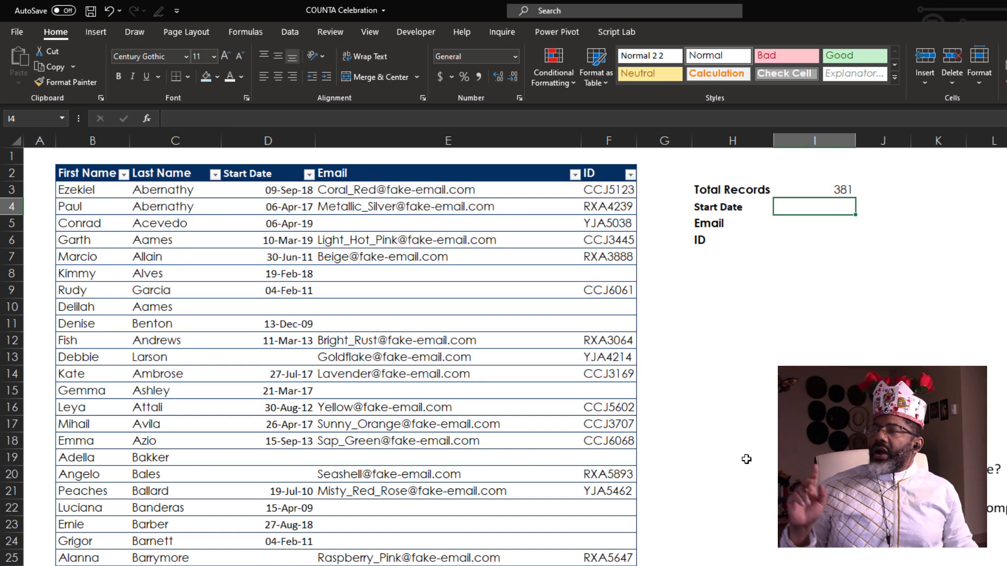
- Add COUNTA counts for Start Date, Email and ID (264, 140, 149) with FIND differences 117, 241, 232
{"action": "type", "text": "="}
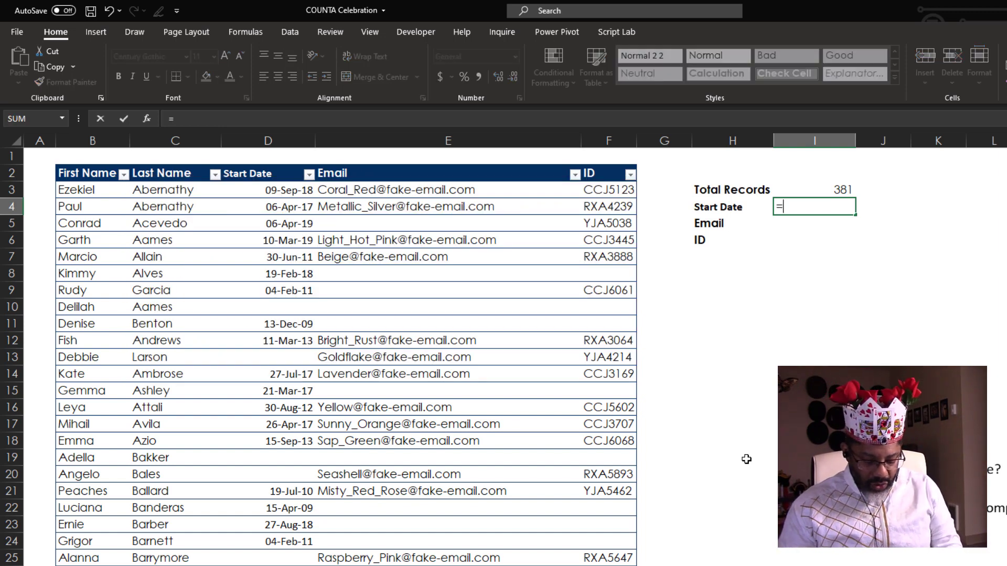
{"action": "type", "text": "coun"}
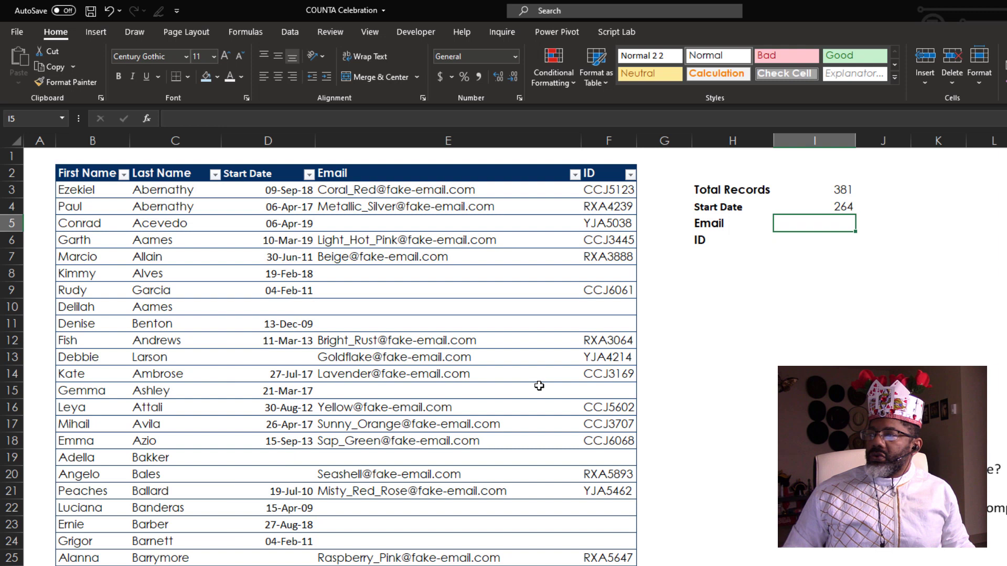
{"action": "mouse_move", "coordinate": [763, 379]}
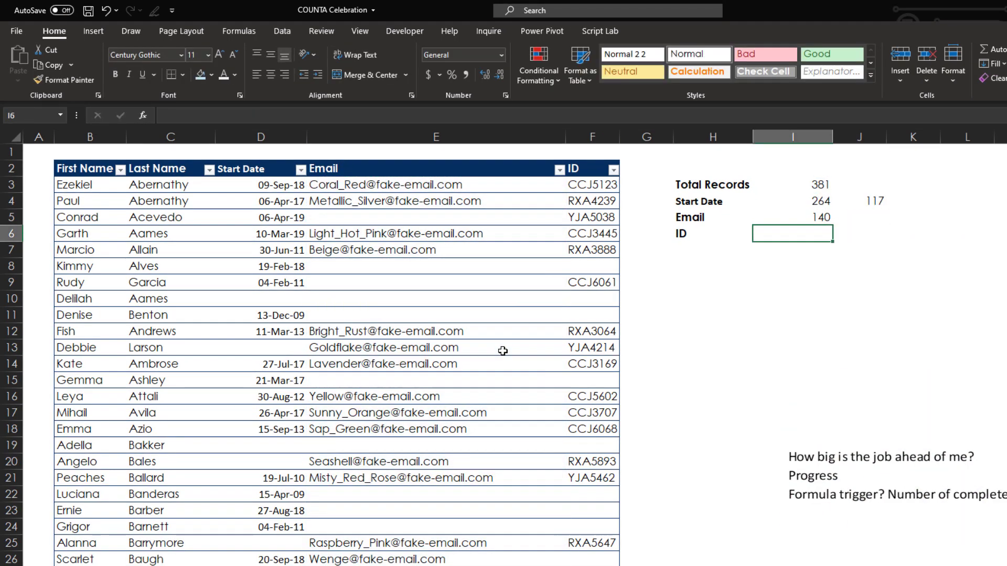
{"action": "type", "text": "=COUNTA("}
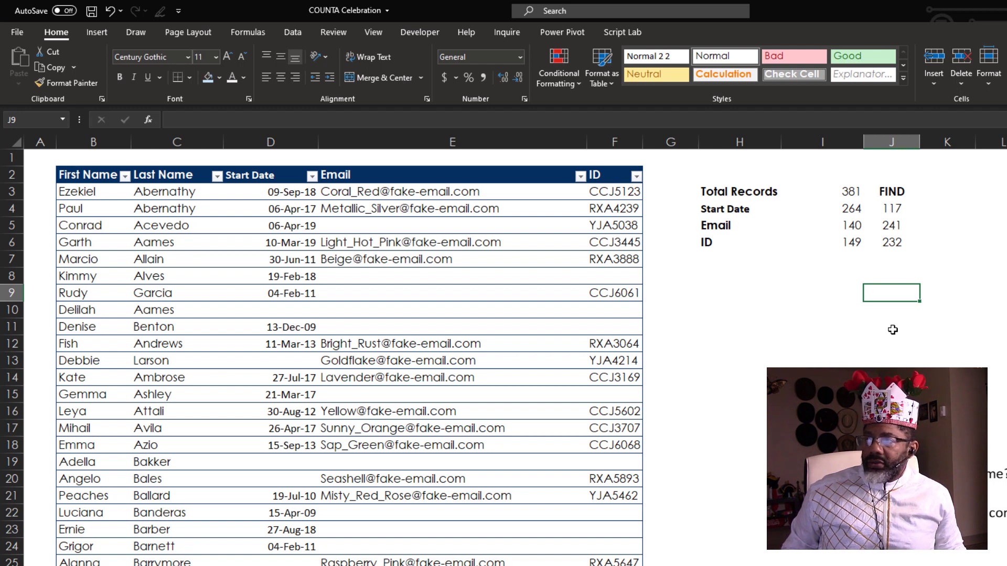
{"action": "mouse_move", "coordinate": [292, 309]}
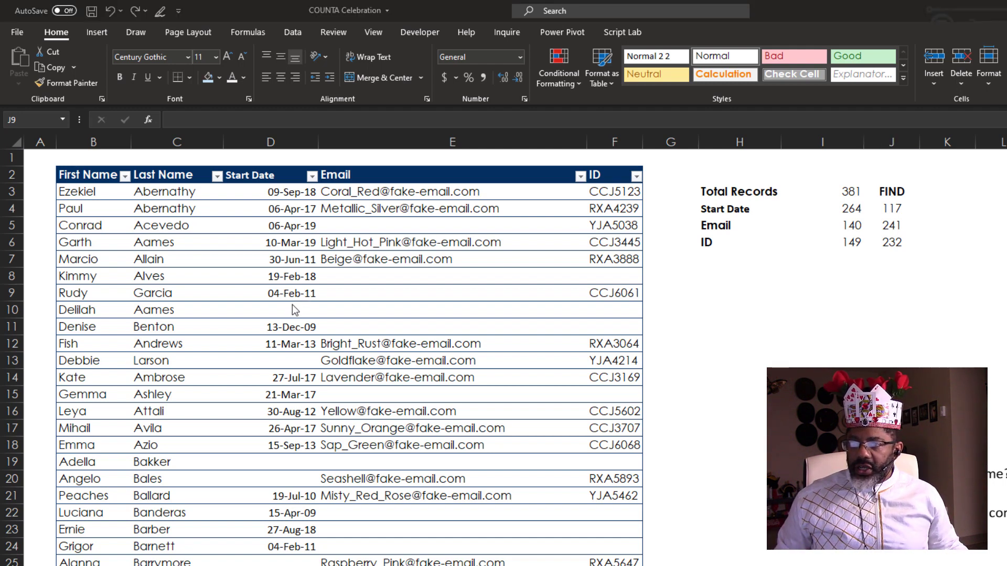
- Fill the blank start dates in D10 and D13 with 11-Dec-19 and 04-Jan-20
{"action": "left_click", "coordinate": [269, 310]}
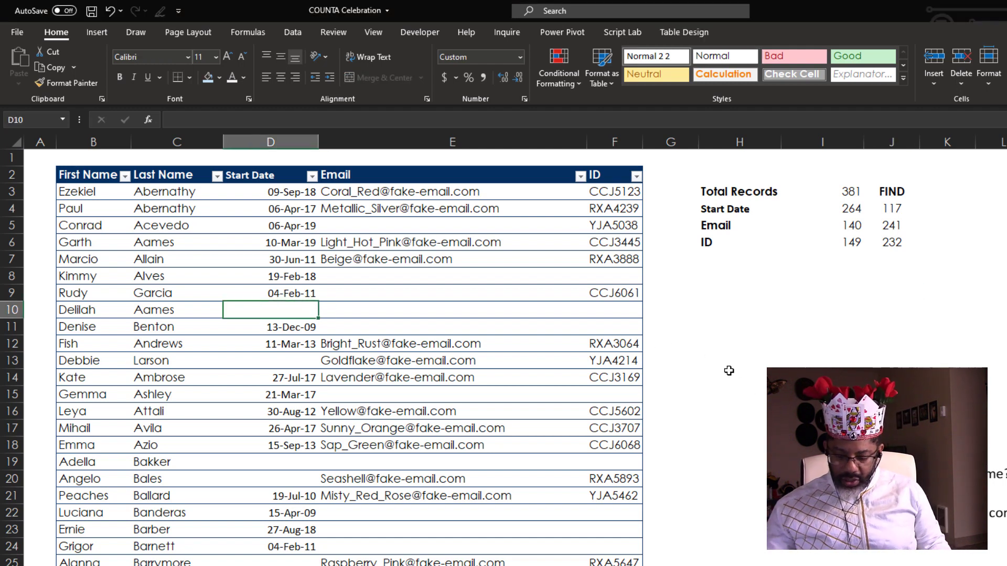
{"action": "type", "text": "11dec"}
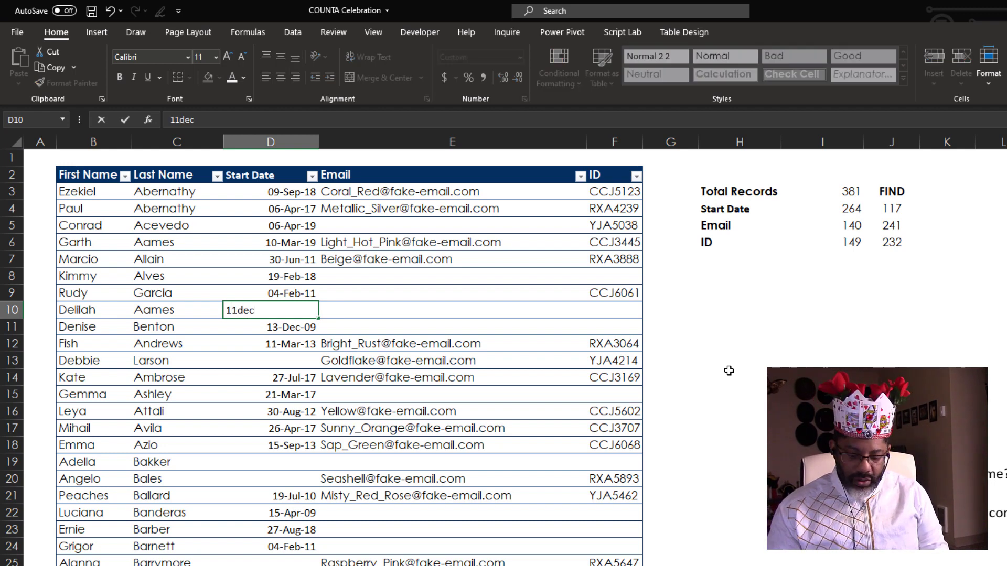
{"action": "key", "text": "Enter"}
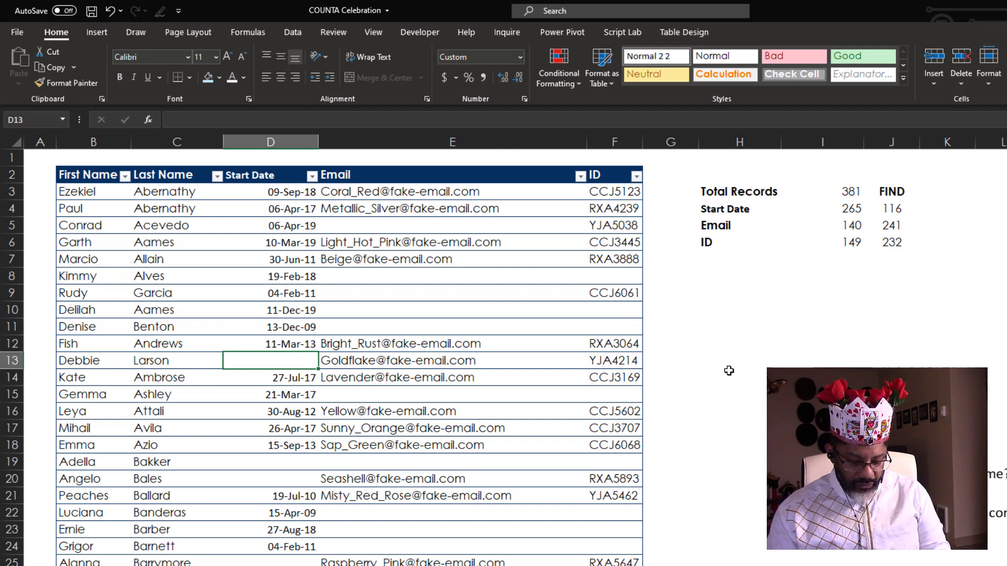
{"action": "type", "text": "4jan20"}
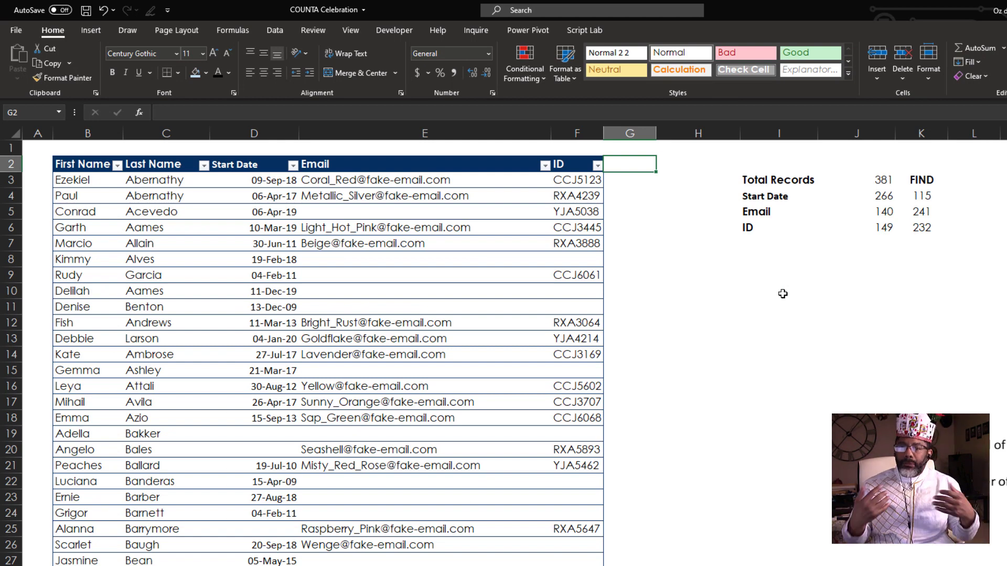
- Add a Complete column that marks "C" when Start Date, Email and ID are all filled
{"action": "type", "text": "Comple"}
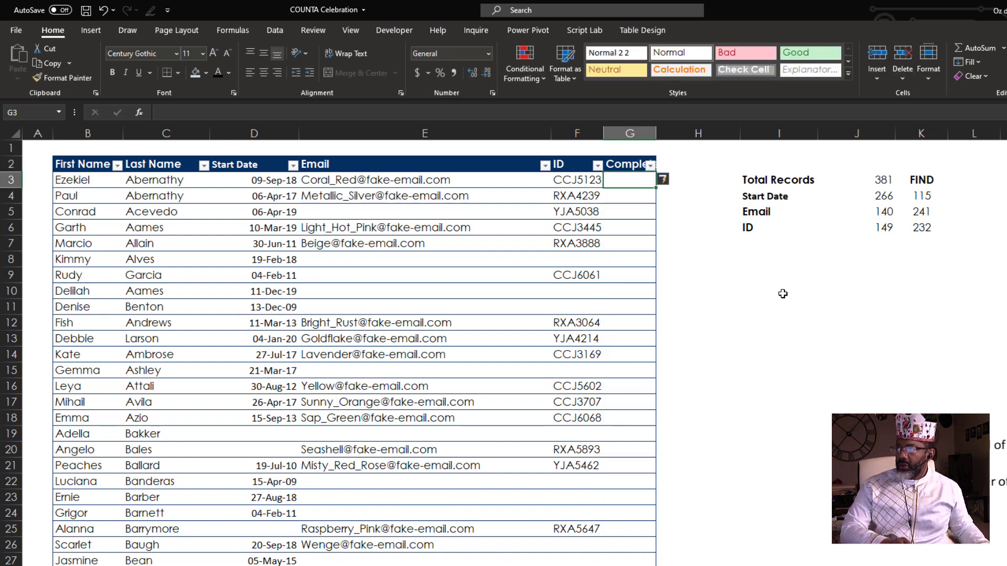
{"action": "type", "text": "="}
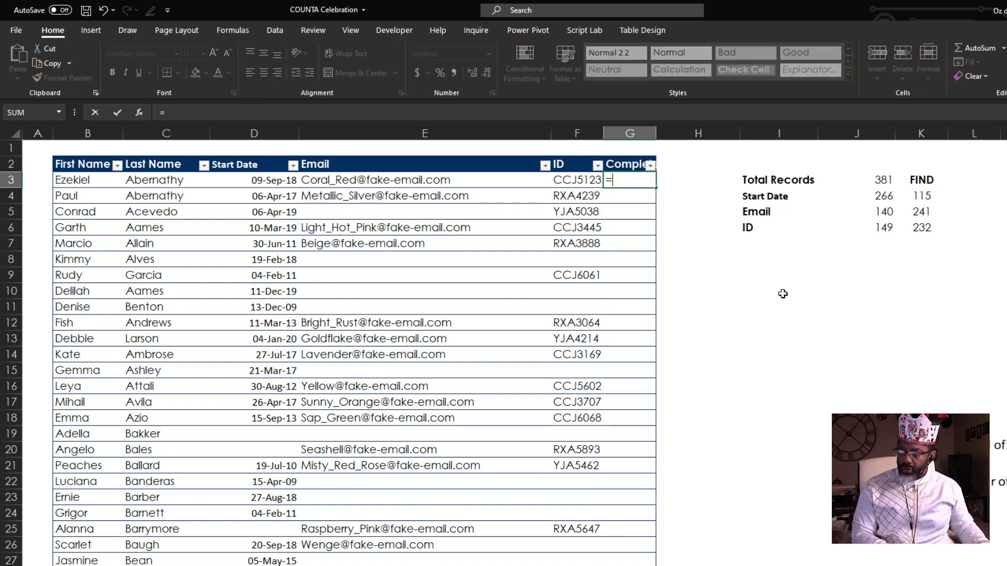
{"action": "type", "text": "counta"}
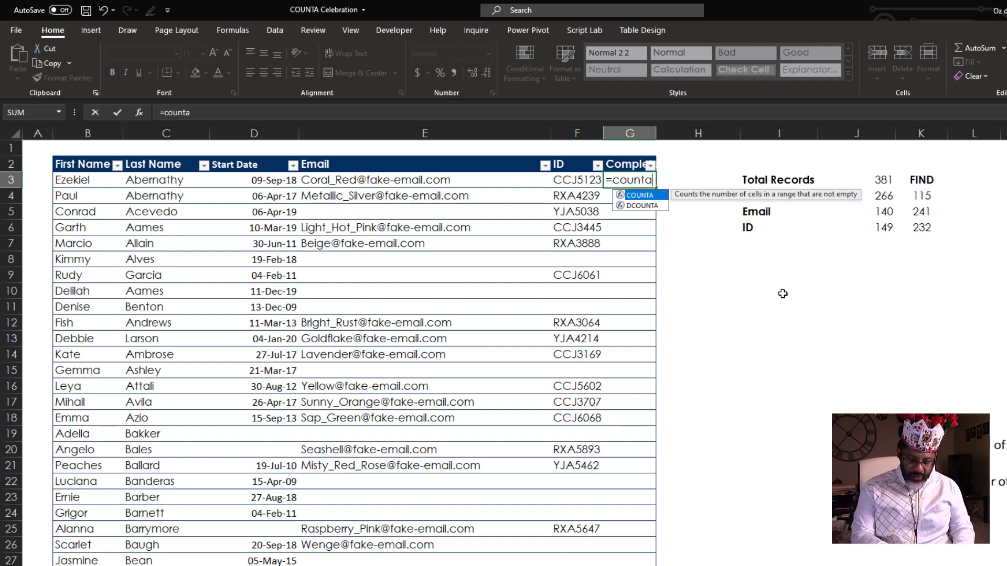
{"action": "type", "text": "("}
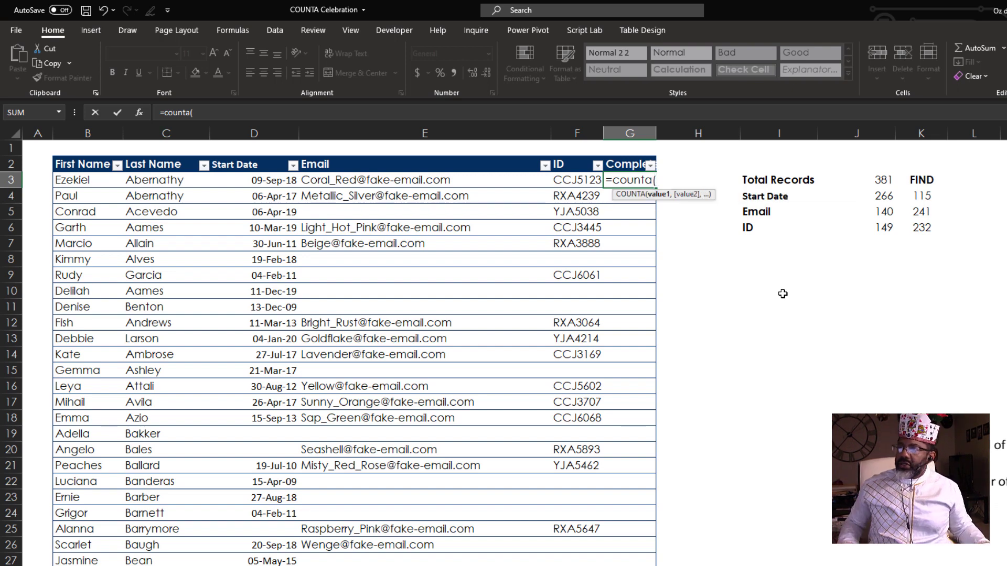
{"action": "left_click_drag", "start_coordinate": [254, 180], "coordinate": [576, 180]}
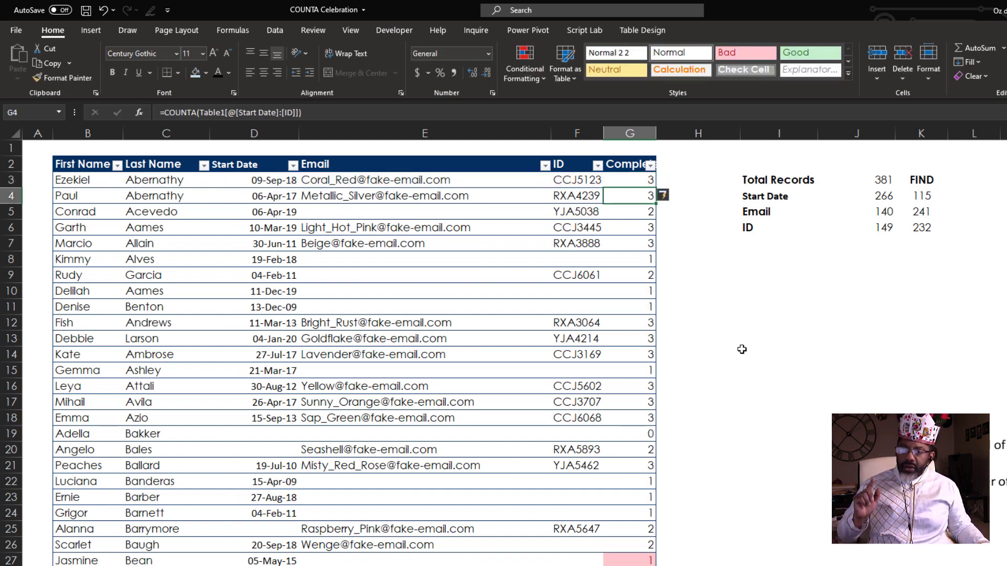
{"action": "double_click", "coordinate": [629, 195]}
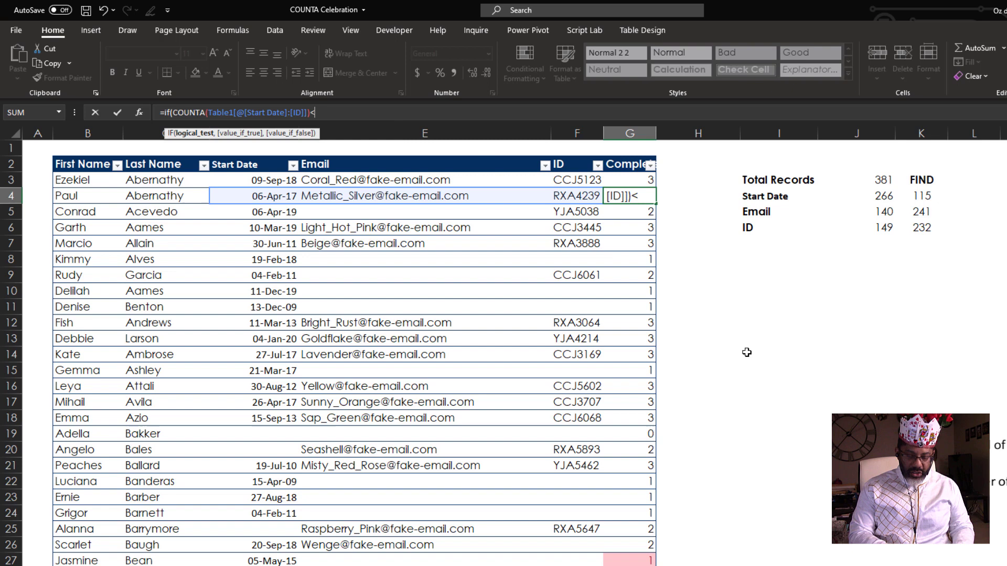
{"action": "type", "text": "3"}
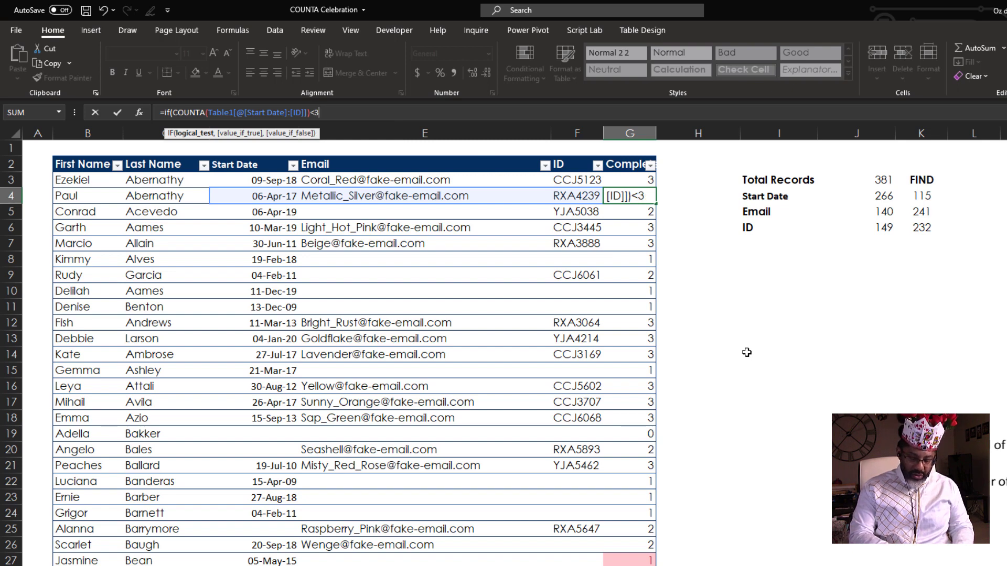
{"action": "type", "text": ",\"\",\"C"}
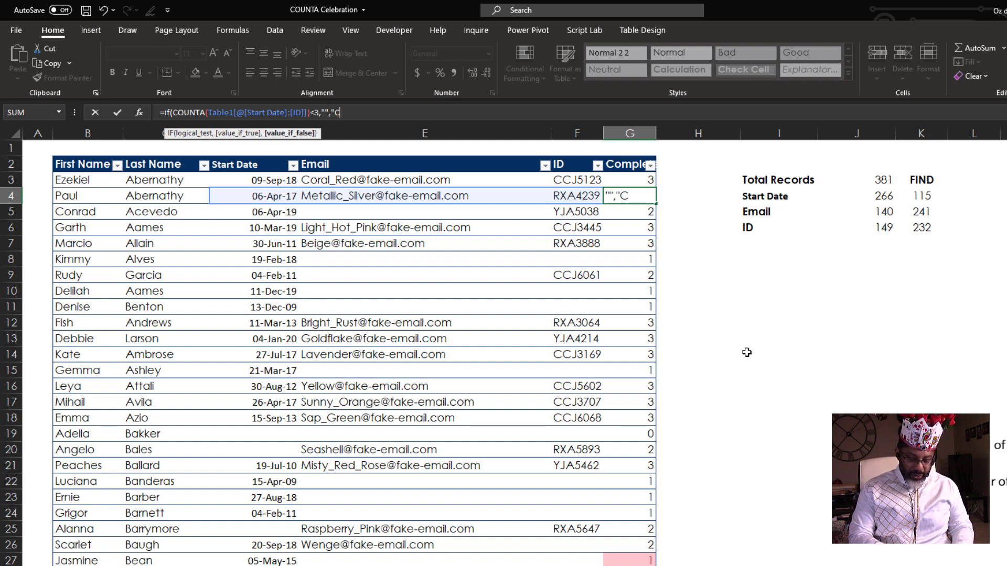
{"action": "type", "text": ")"}
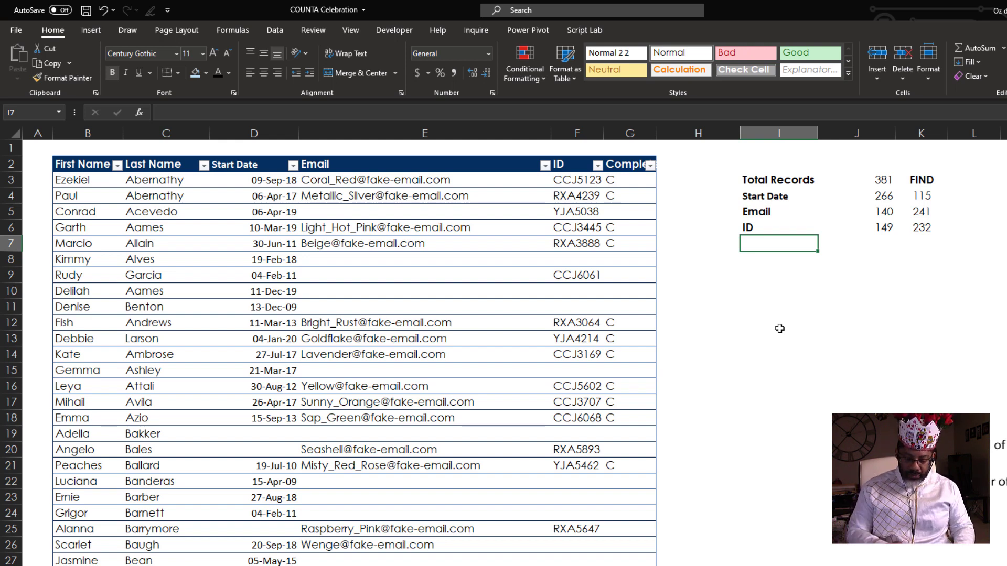
{"action": "type", "text": "=countifs("}
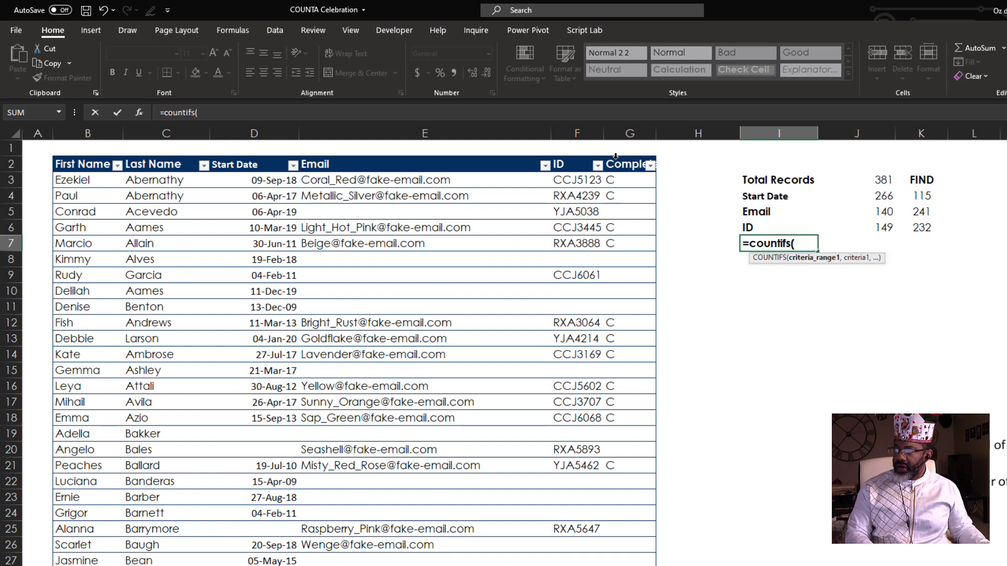
- Finish =COUNTIFS(Table1[Complete],"C") in I7 to count complete employees
{"action": "left_click", "coordinate": [630, 164]}
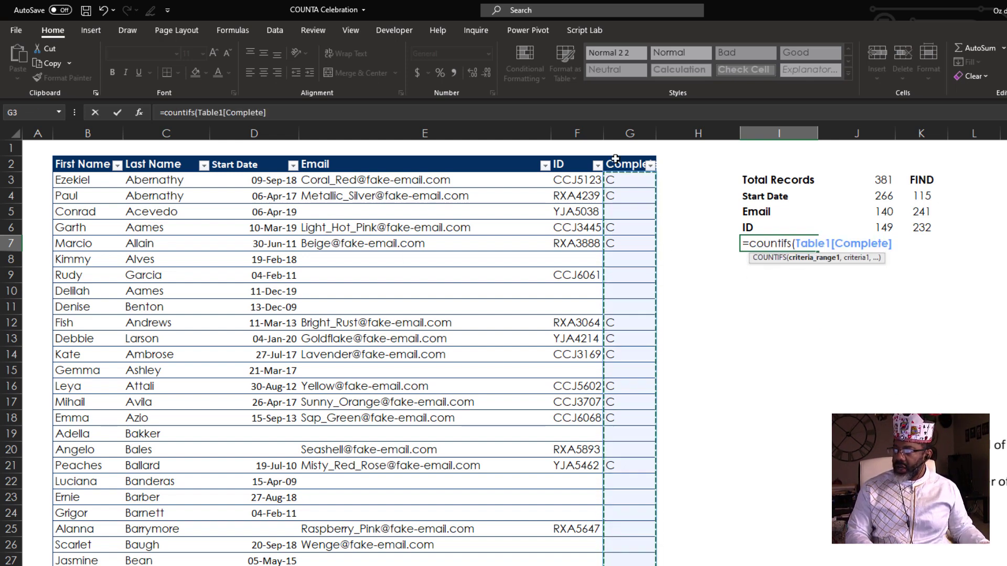
{"action": "type", "text": ","}
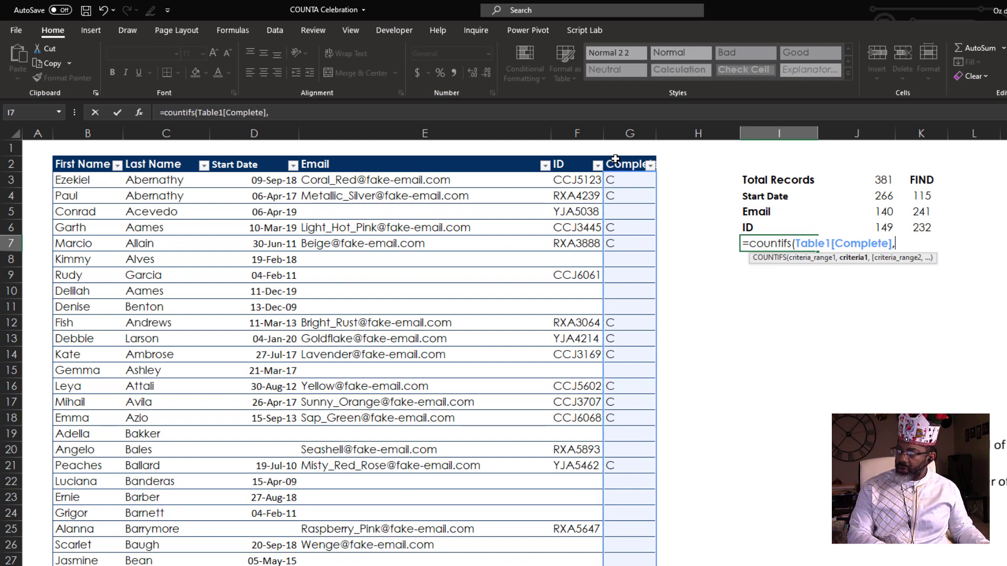
{"action": "type", "text": "\"C"}
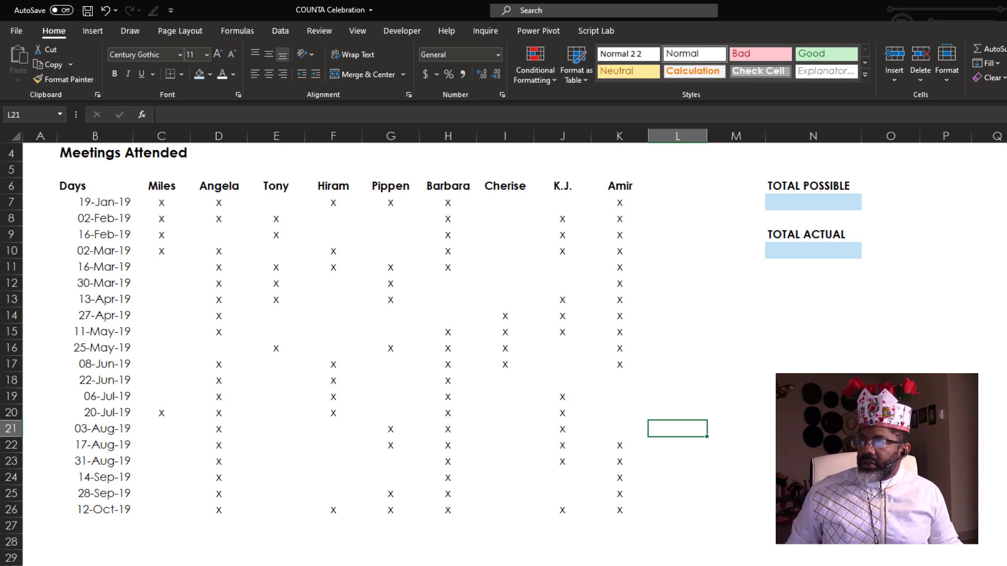
- Enter =COUNTA(B7:B26)*COUNTA(C6:K6) in N7 for a Total Possible of 180
{"action": "left_click", "coordinate": [812, 201]}
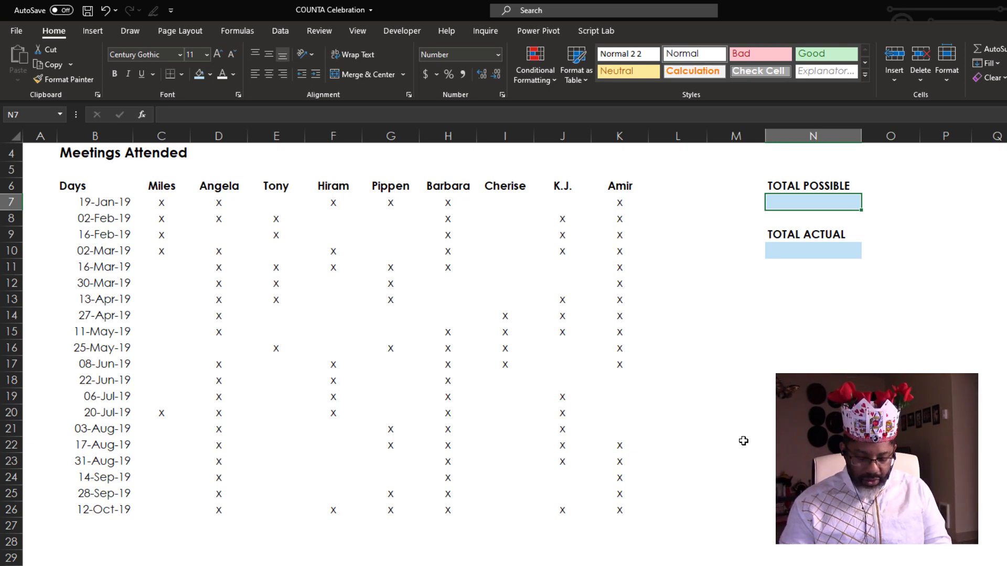
{"action": "type", "text": "=count"}
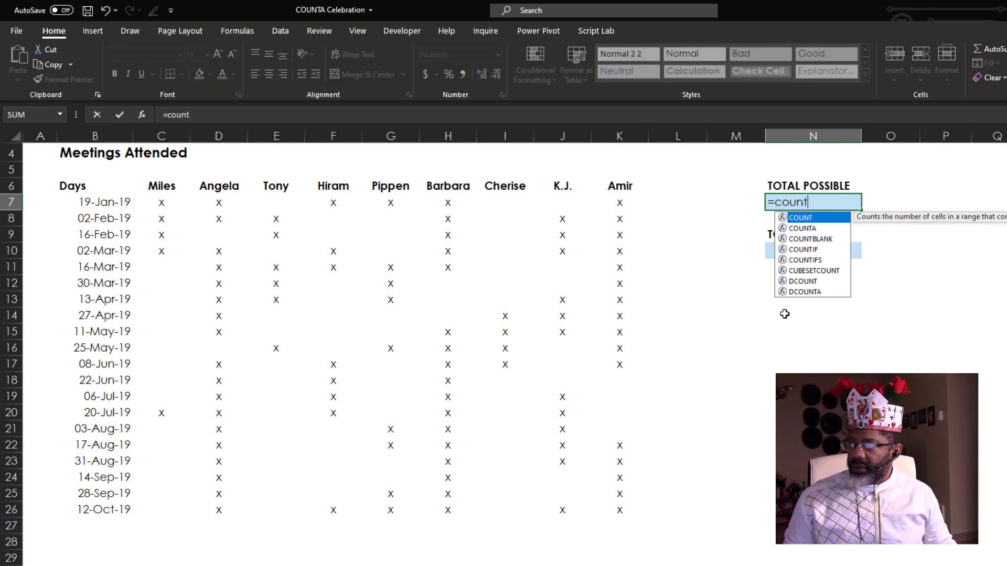
{"action": "left_click", "coordinate": [95, 203]}
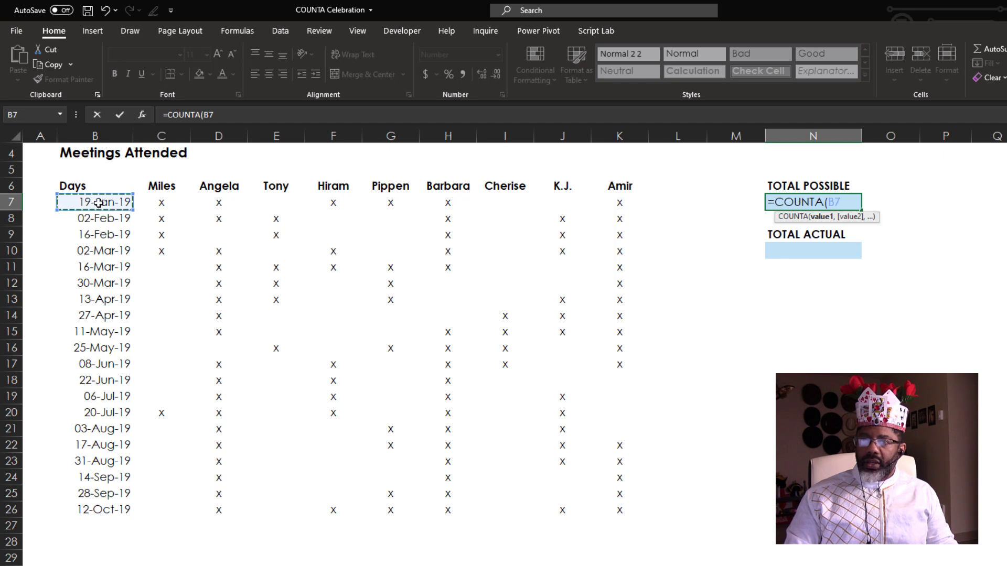
{"action": "left_click_drag", "start_coordinate": [94, 202], "coordinate": [94, 509]}
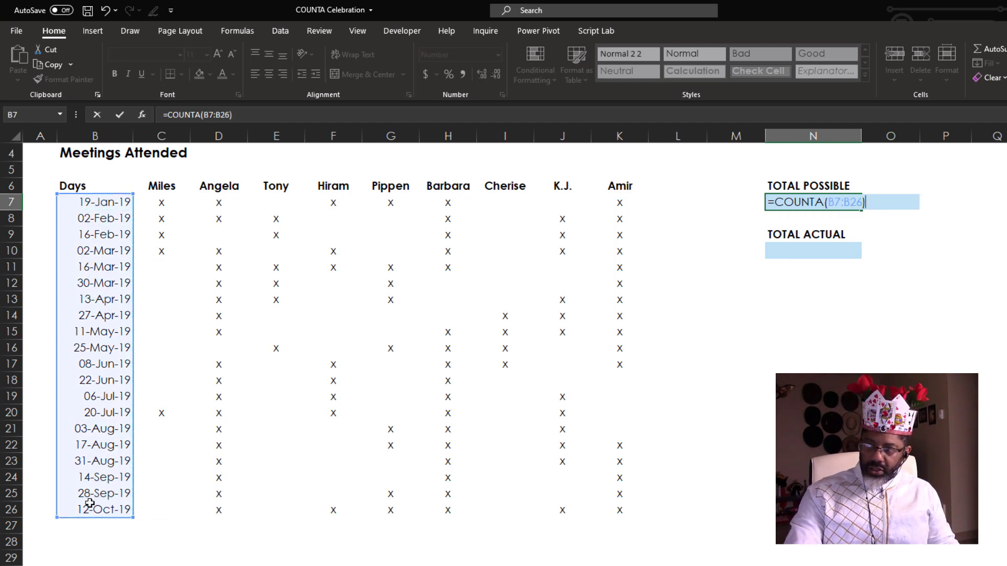
{"action": "type", "text": "*cou"}
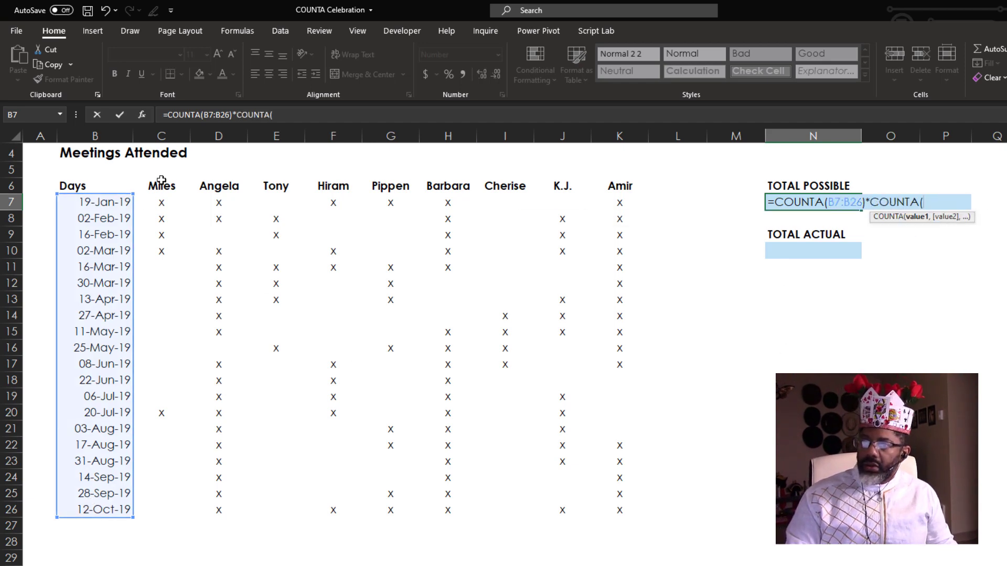
{"action": "left_click_drag", "start_coordinate": [161, 186], "coordinate": [618, 186]}
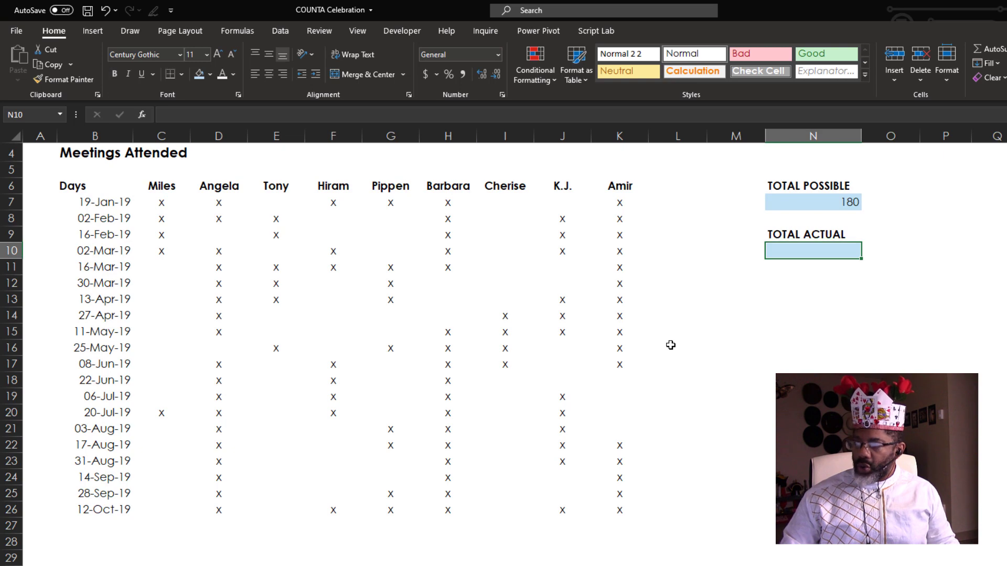
- Count all the x marks in the attendance grid for Total Actual
{"action": "type", "text": "="}
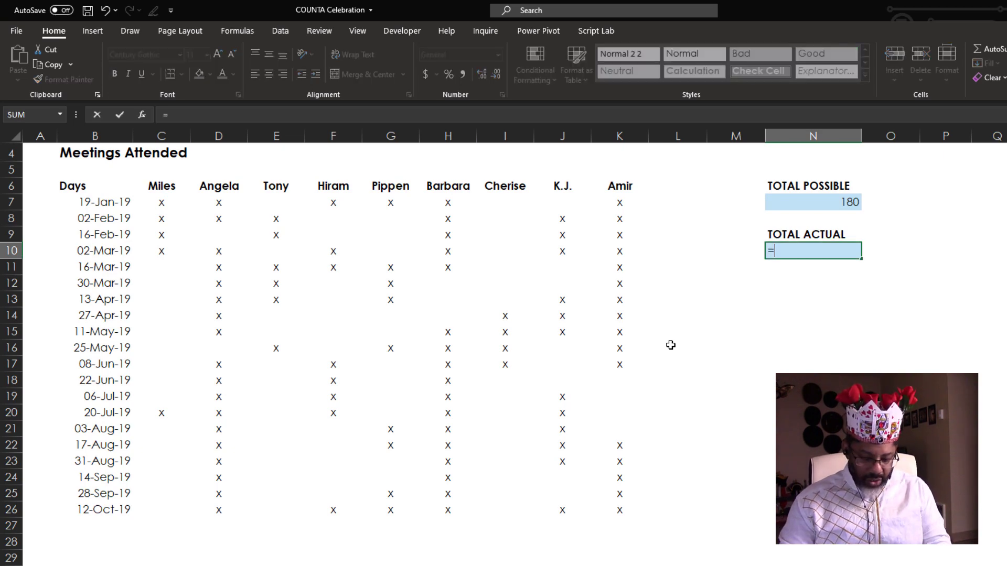
{"action": "type", "text": "counta("}
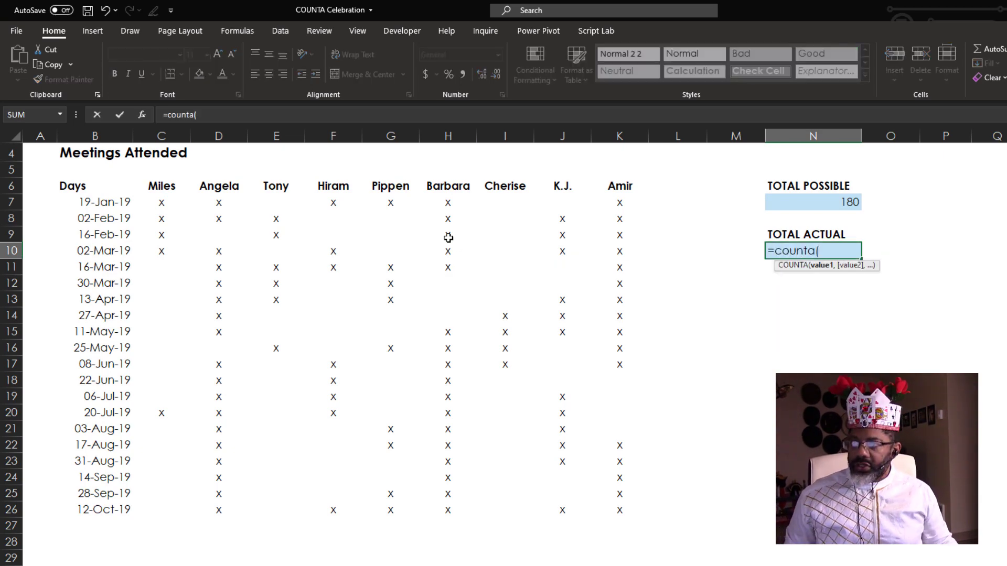
{"action": "left_click_drag", "start_coordinate": [161, 202], "coordinate": [618, 510]}
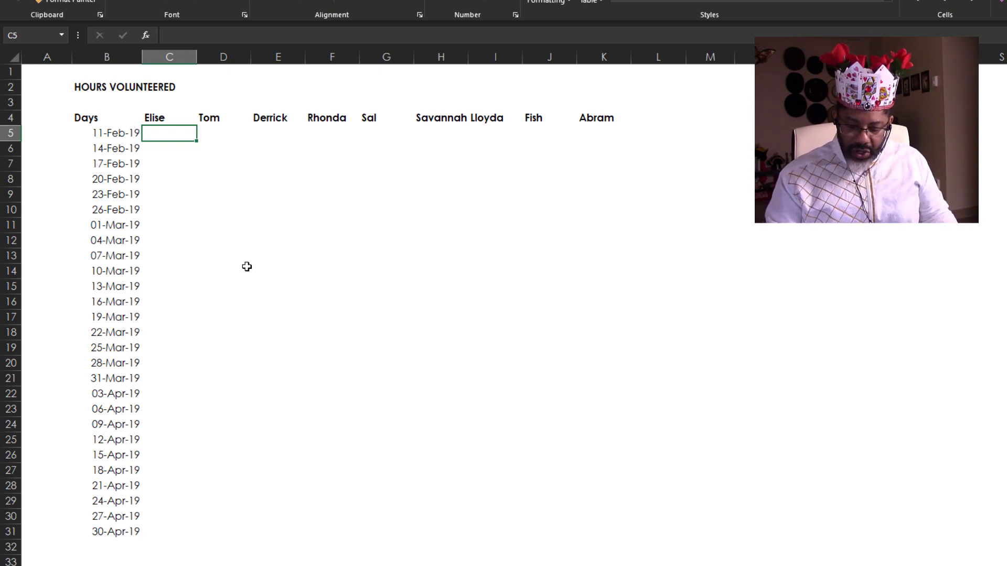
- Start a RANDARRAY in C5 sized by COUNTA(B5:B31) rows and COUNTA(C4:K4) columns
{"action": "type", "text": "="}
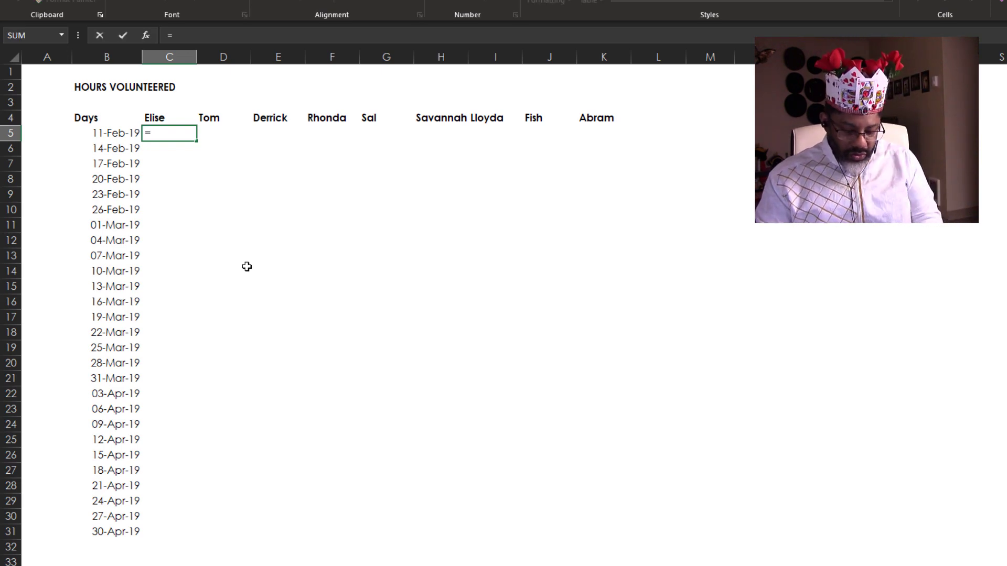
{"action": "type", "text": "rand"}
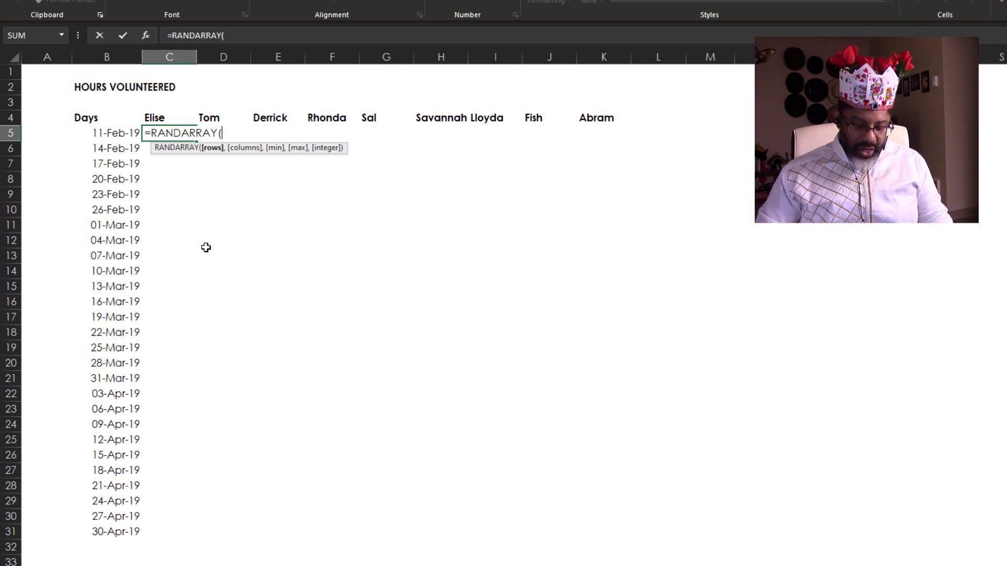
{"action": "type", "text": "cou"}
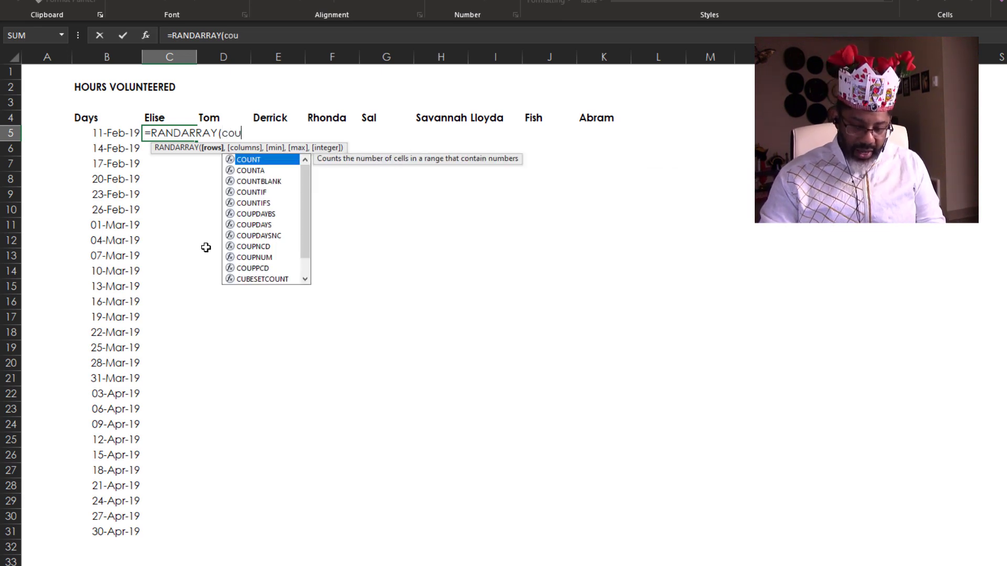
{"action": "type", "text": "n"}
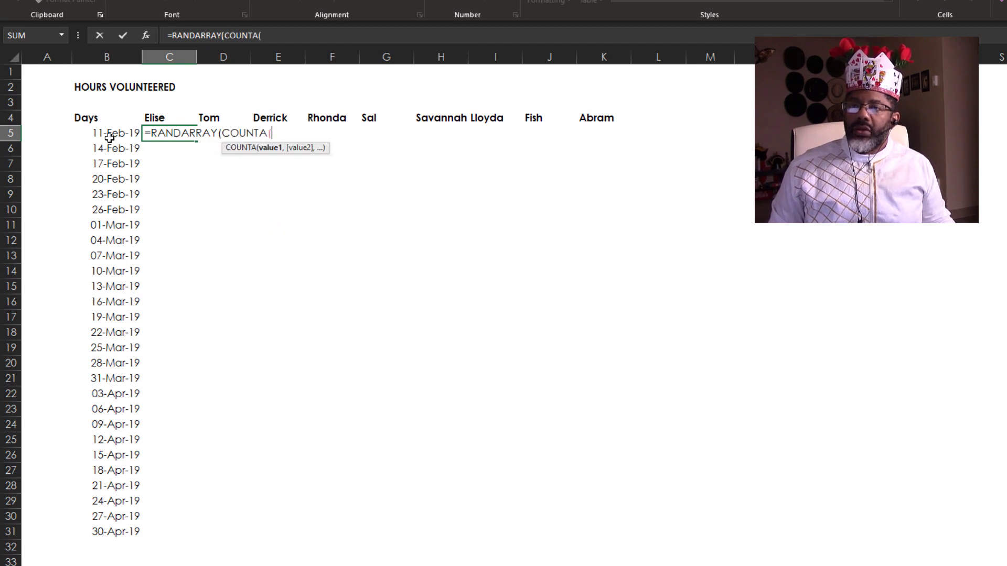
{"action": "left_click_drag", "start_coordinate": [106, 133], "coordinate": [106, 531]}
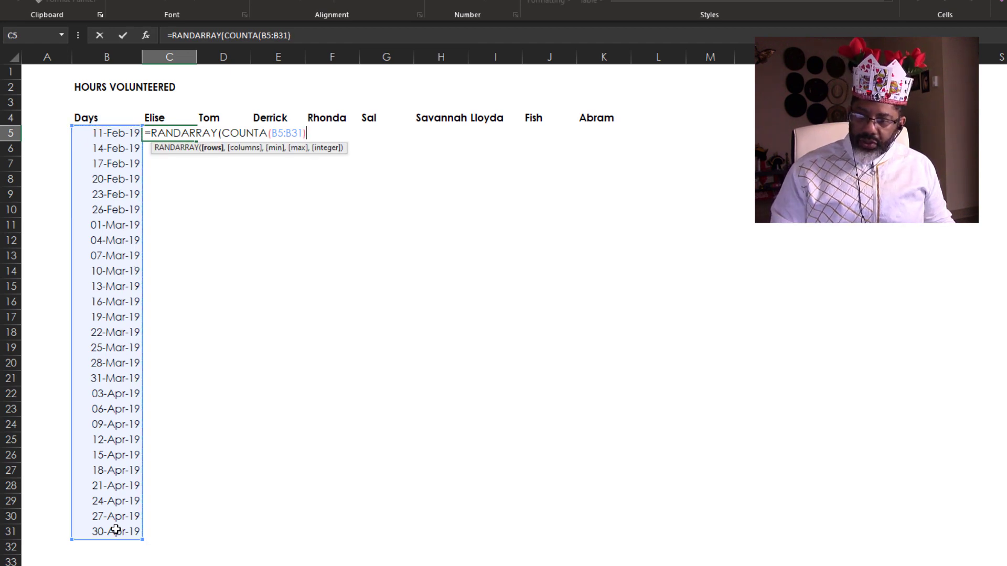
{"action": "type", "text": ","}
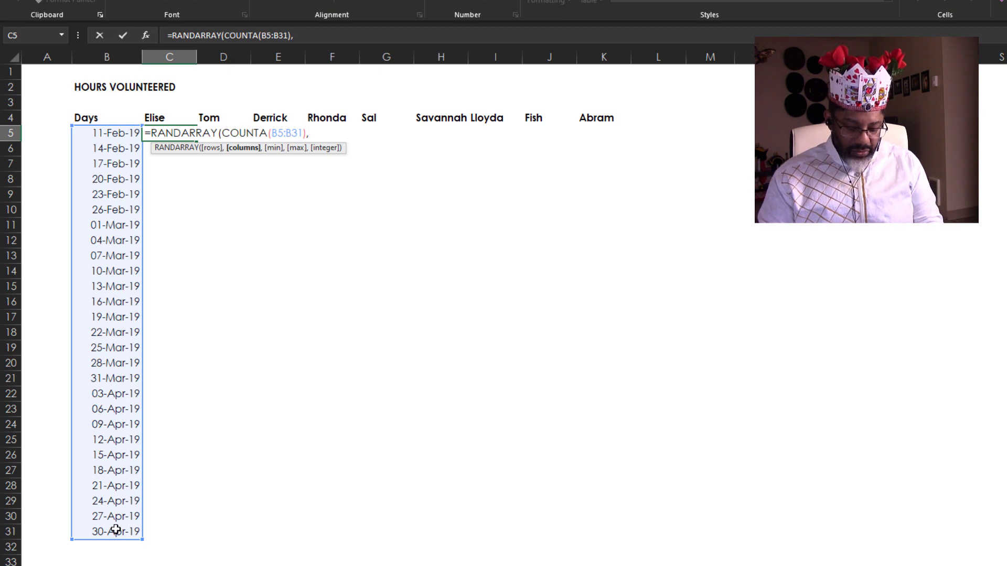
{"action": "type", "text": "counta("}
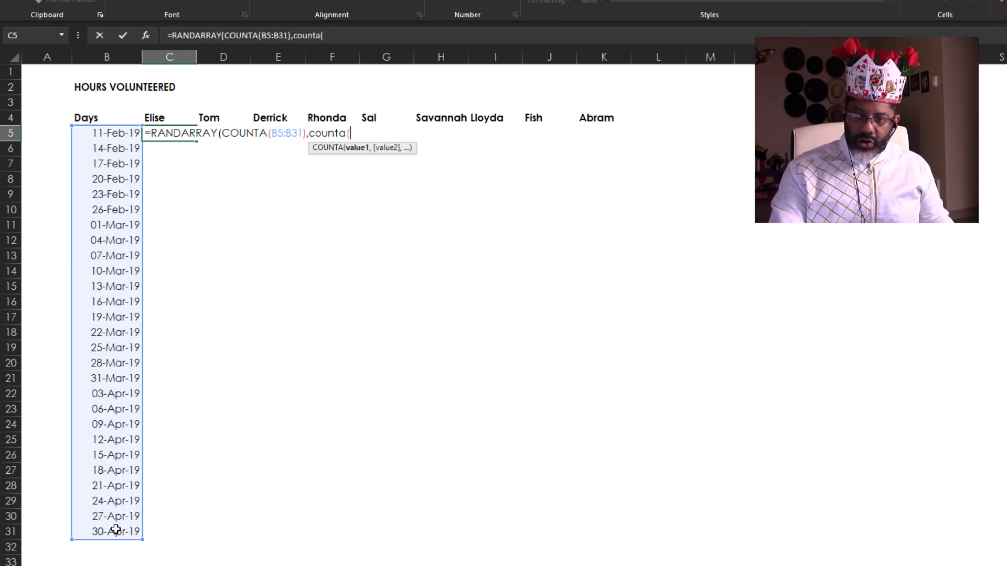
{"action": "left_click_drag", "start_coordinate": [153, 117], "coordinate": [385, 118]}
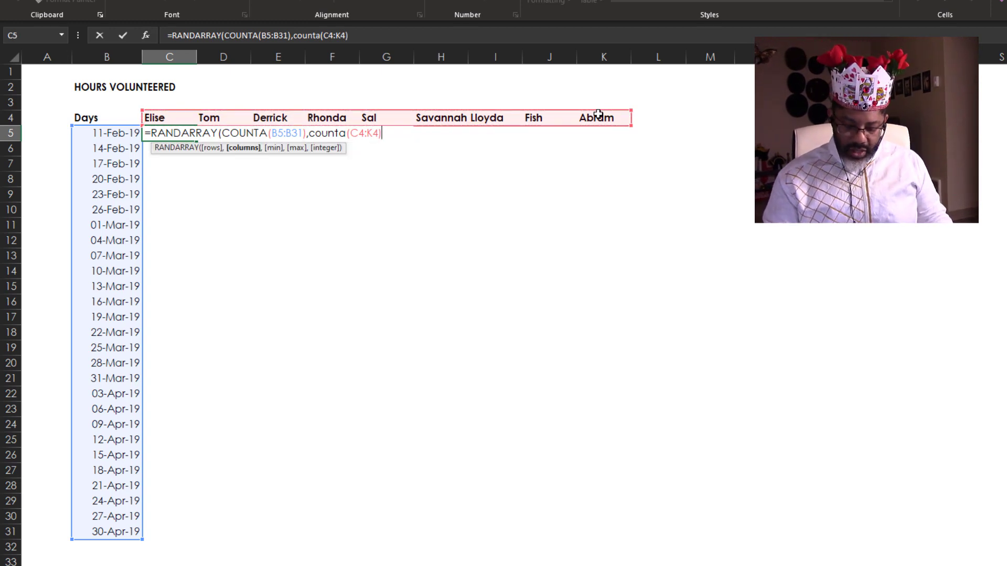
- Set the RANDARRAY range to whole numbers from 2 to 7 and enter it
{"action": "type", "text": ","}
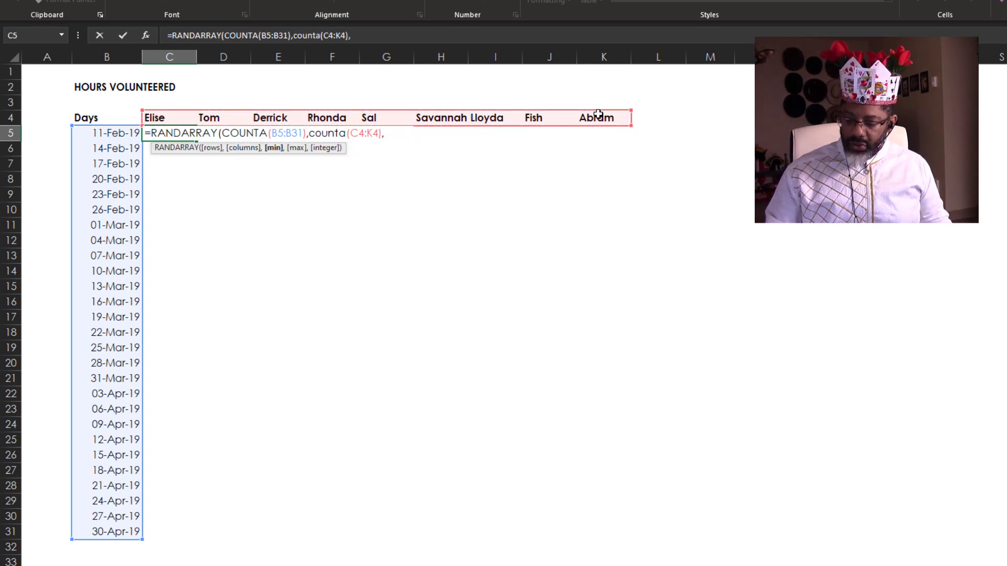
{"action": "type", "text": "2"}
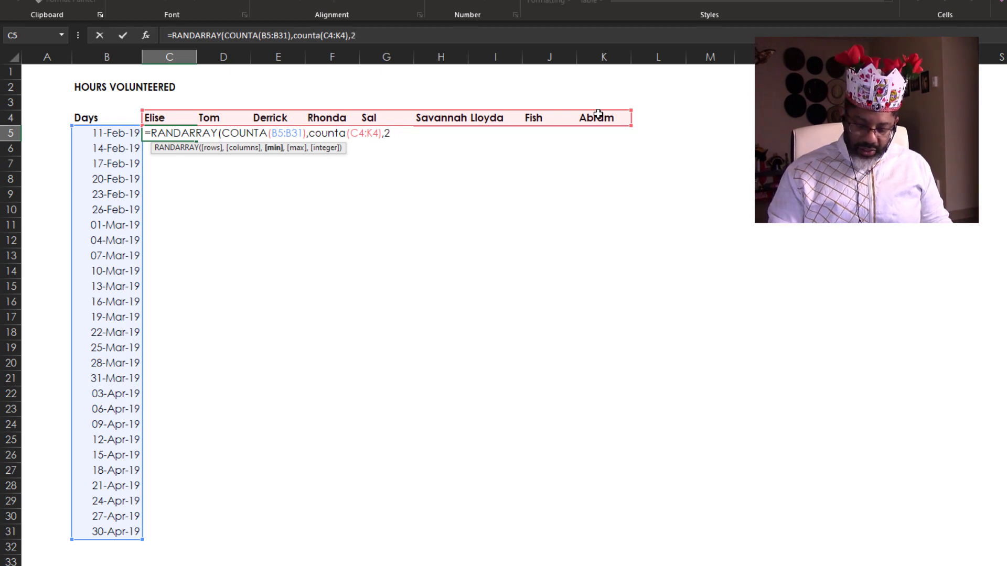
{"action": "type", "text": ","}
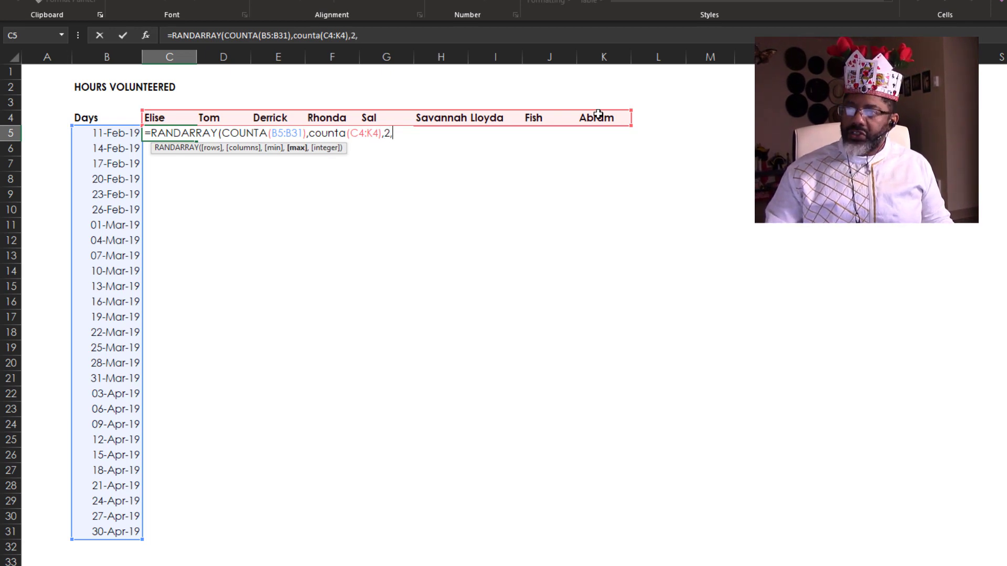
{"action": "type", "text": "7,"}
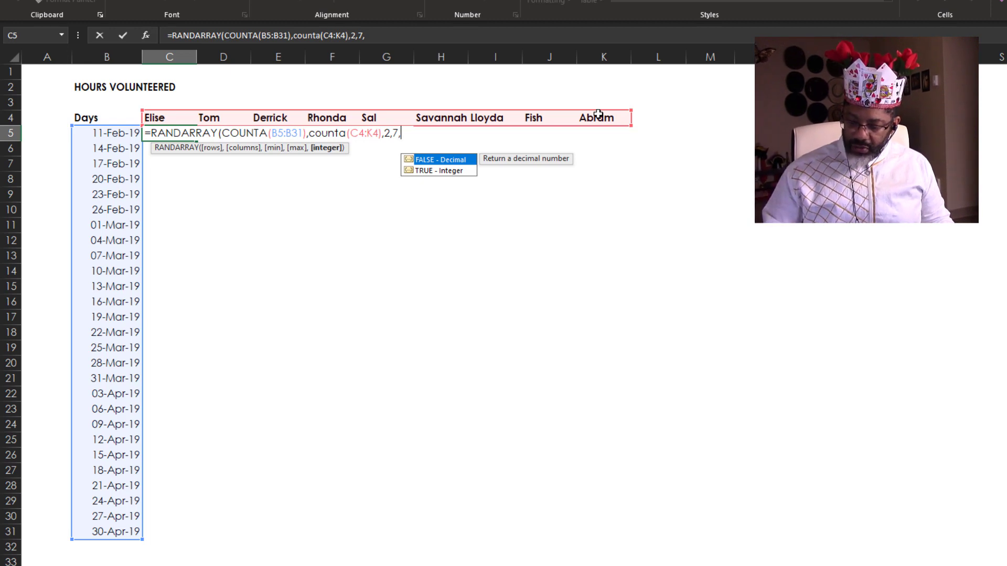
{"action": "type", "text": "1)"}
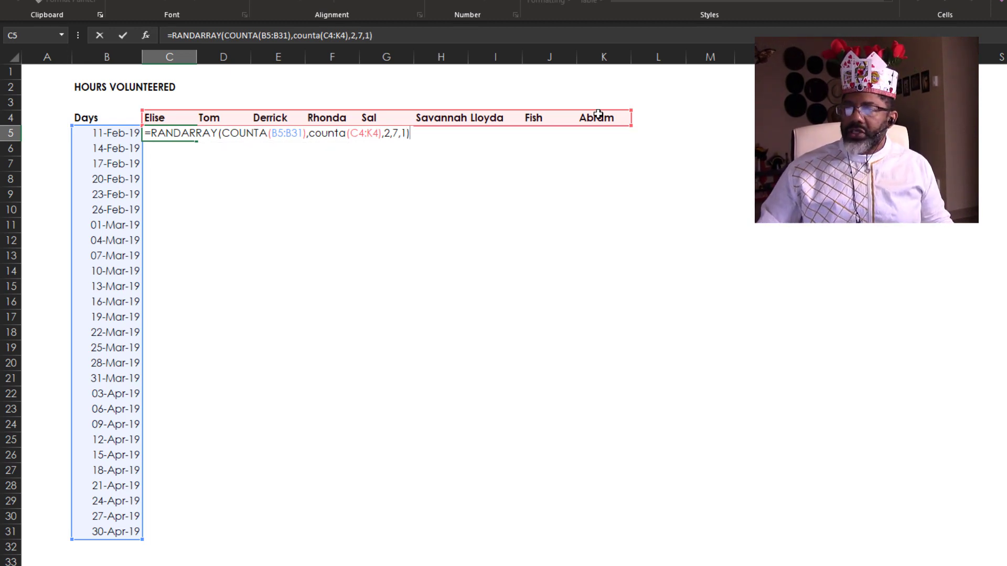
{"action": "key", "text": "Enter"}
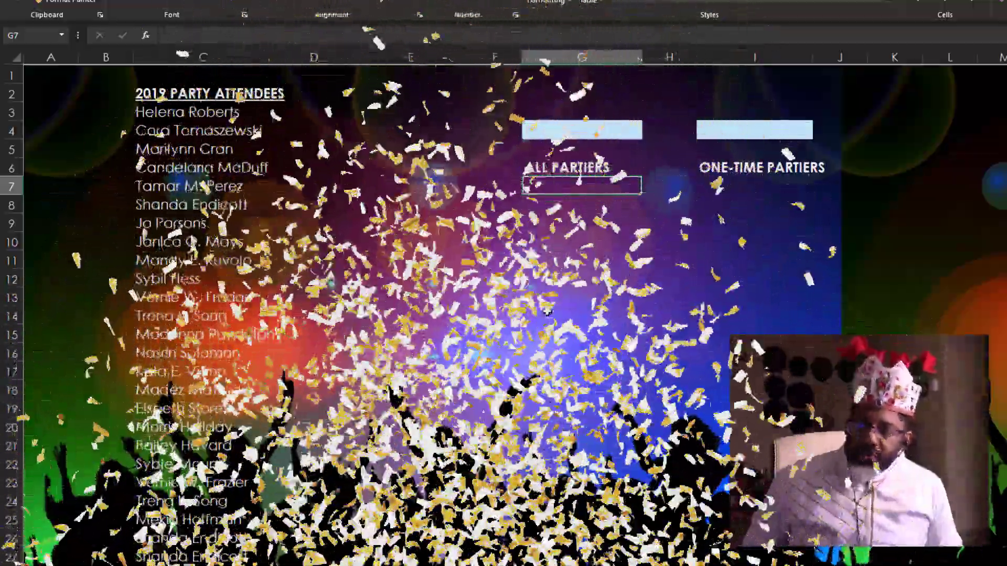
- Format the 2019 Party Attendees list as a table
{"action": "scroll", "scroll_direction": "down", "scroll_amount": 3}
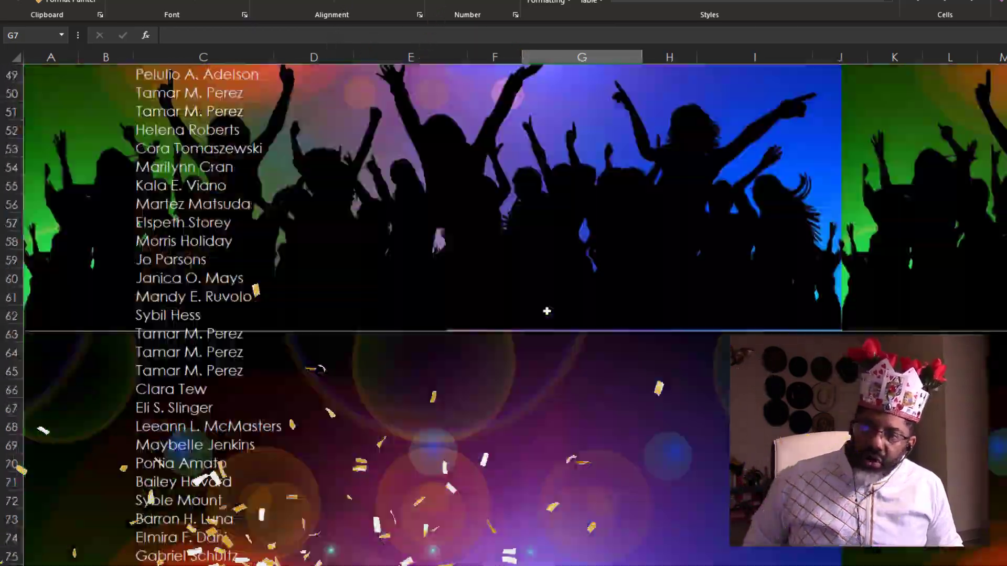
{"action": "scroll", "scroll_direction": "up", "scroll_amount": 3}
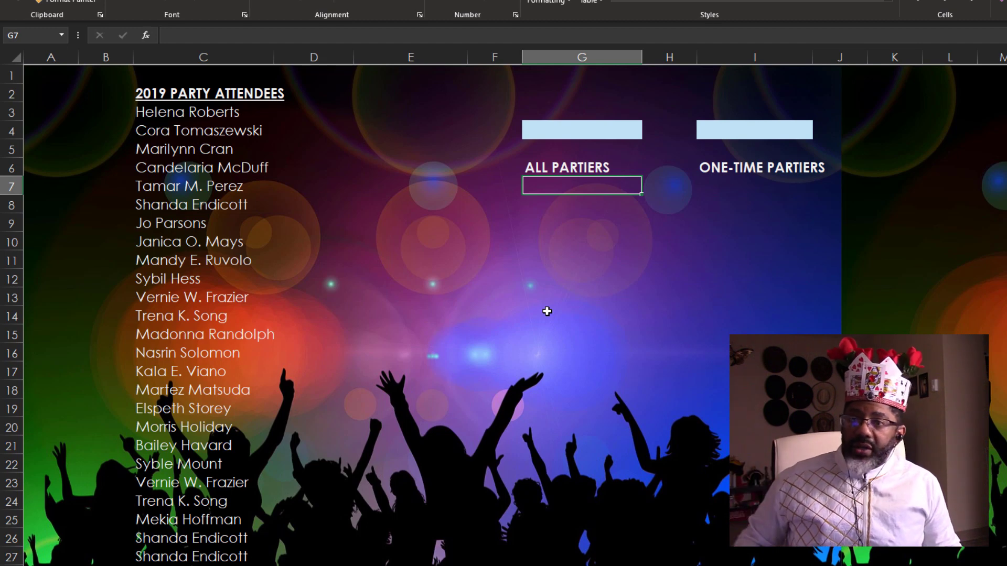
{"action": "left_click", "coordinate": [201, 130]}
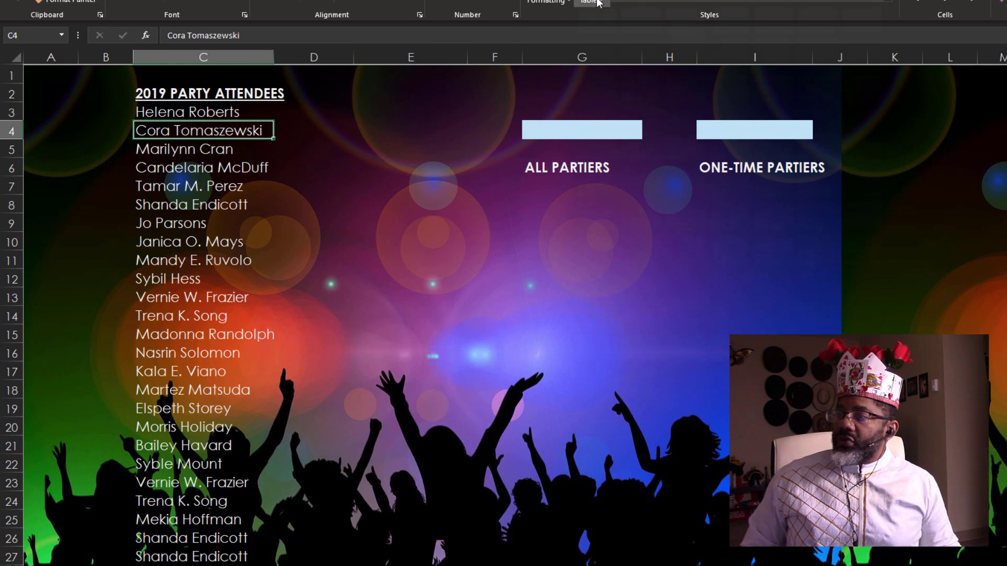
{"action": "left_click", "coordinate": [586, 2]}
{"action": "type", "text": "=u"}
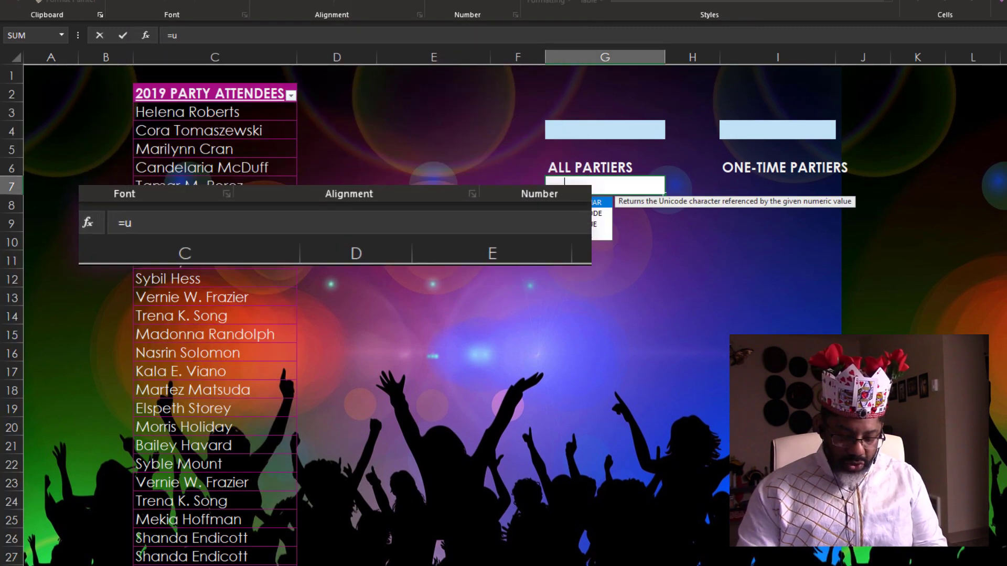
- Enter =UNIQUE(Table2[2019 PARTY ATTENDEES]) in G7 to list each partier once
{"action": "type", "text": "NIQUE(Table2[2019 PARTY ATTENDEES"}
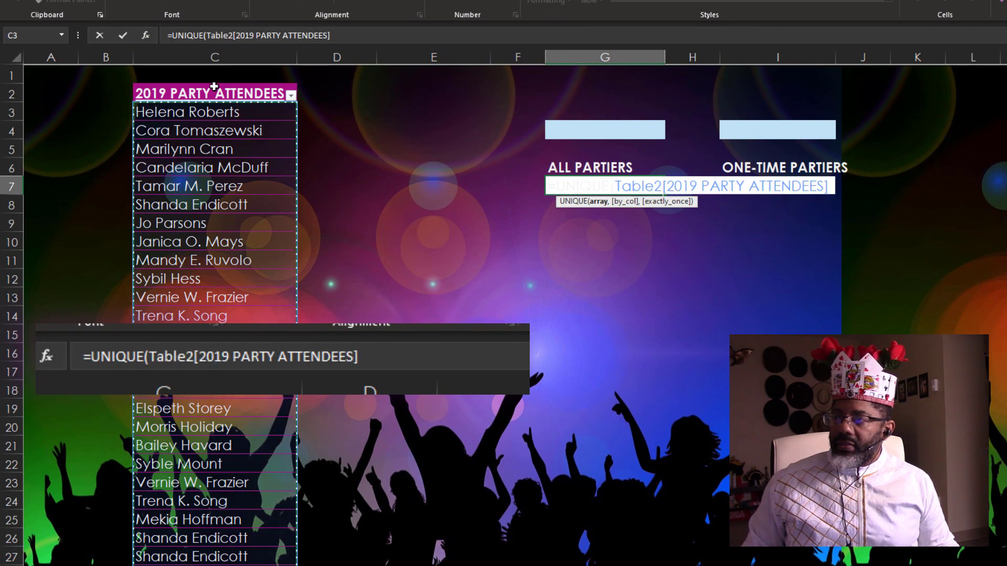
{"action": "key", "text": "Enter"}
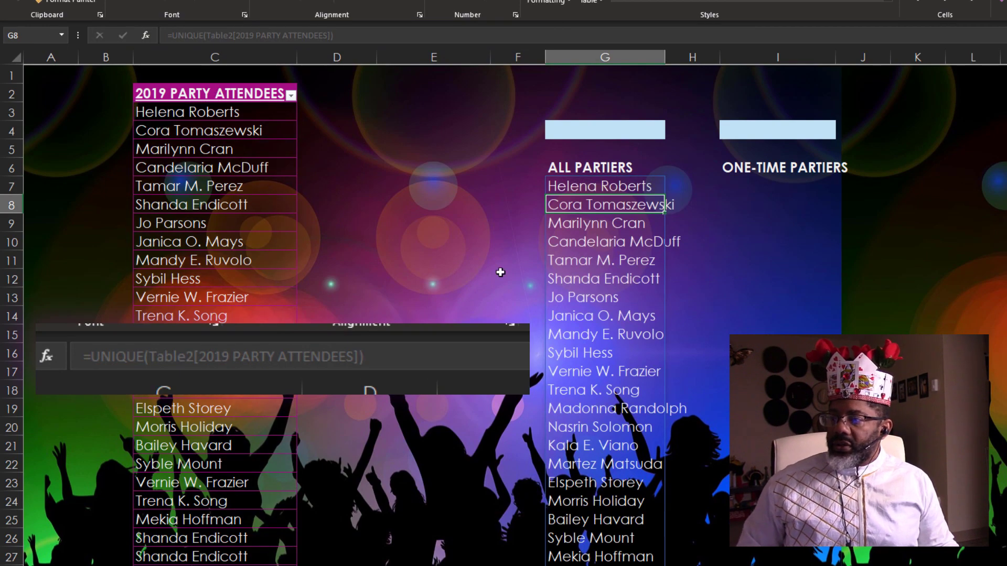
{"action": "scroll", "scroll_direction": "down", "scroll_amount": 3}
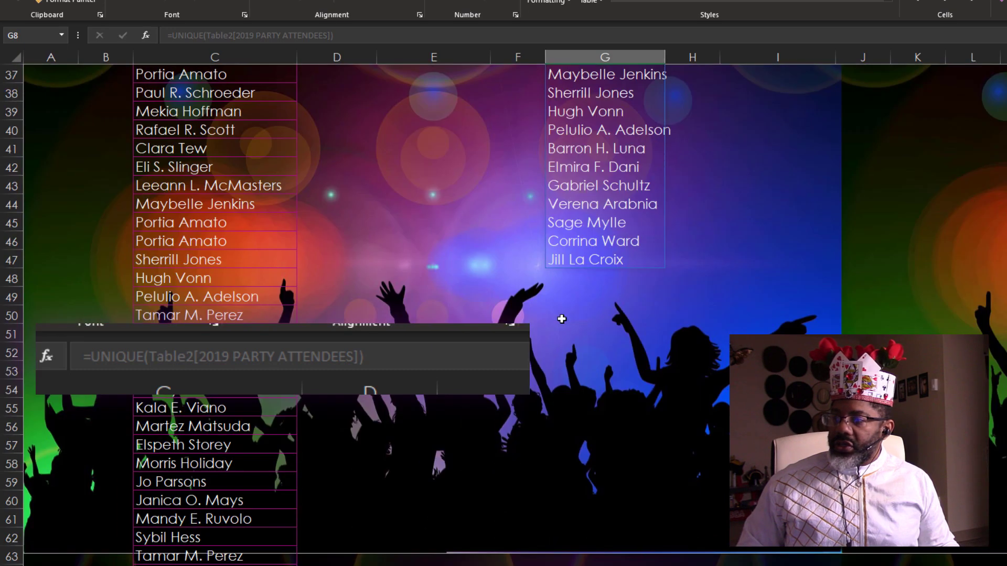
{"action": "scroll", "scroll_direction": "down", "scroll_amount": 3}
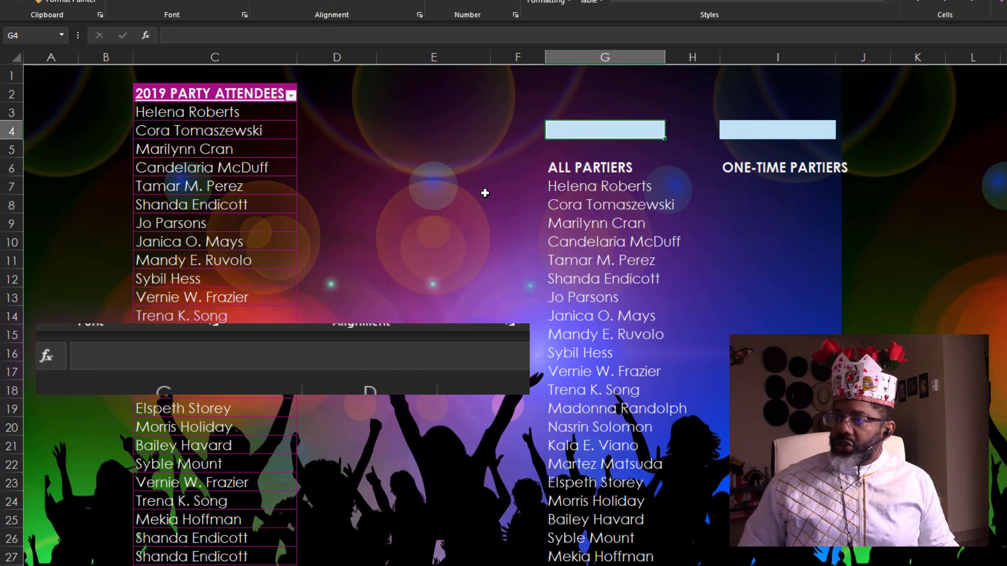
- Enter =COUNTA(G7#) in G4 to count the 41 distinct partiers
{"action": "type", "text": "="}
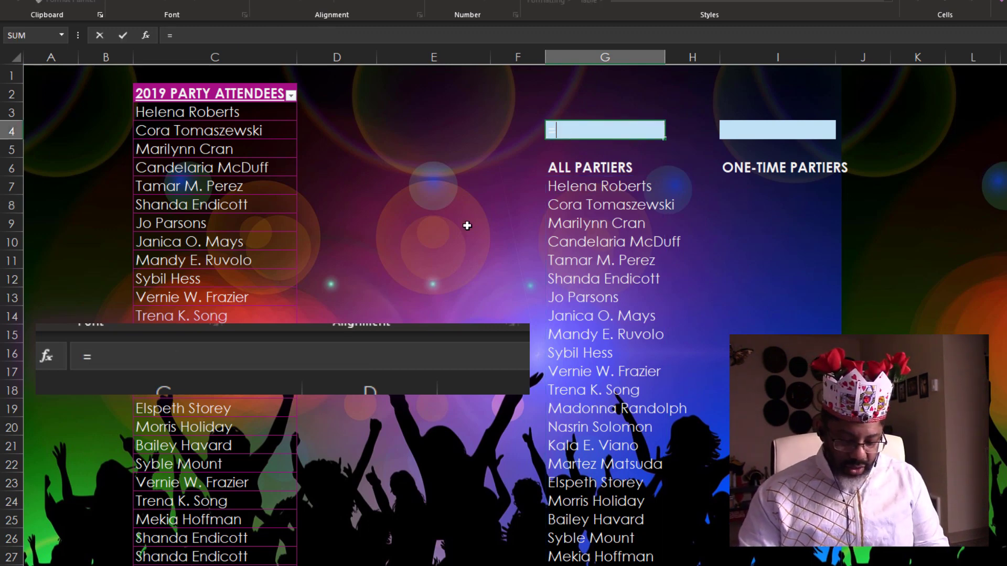
{"action": "type", "text": "=counta("}
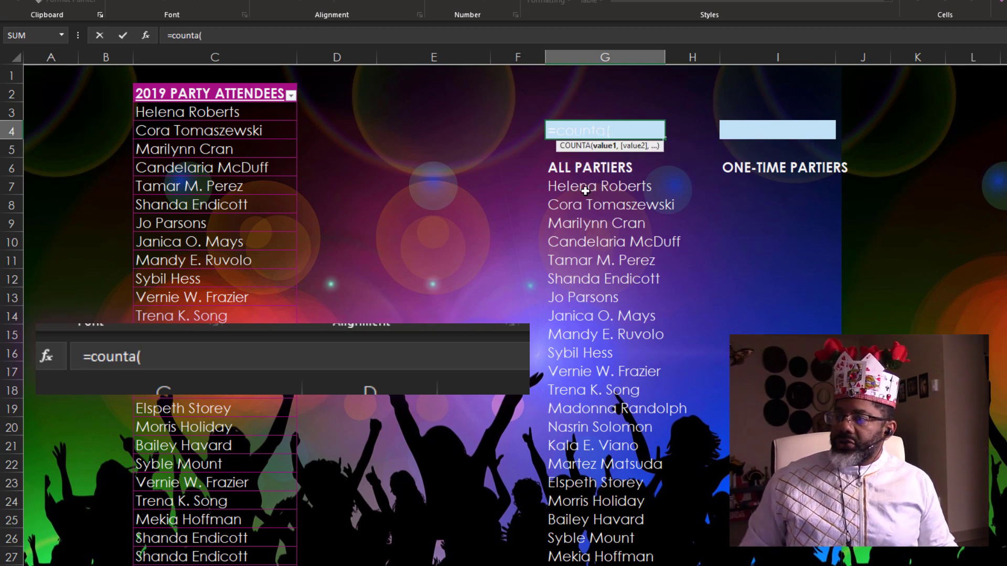
{"action": "left_click", "coordinate": [603, 185]}
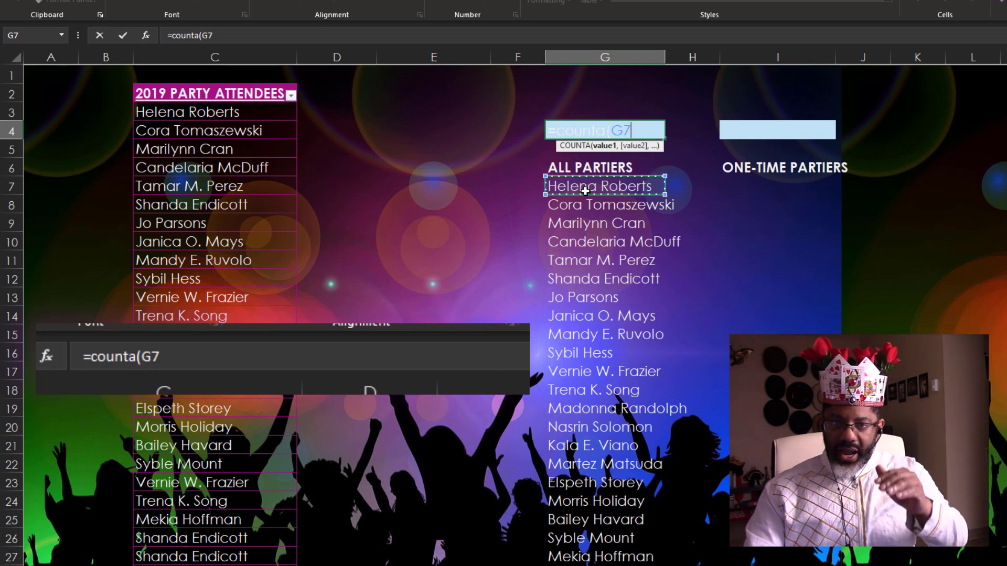
{"action": "type", "text": "#)"}
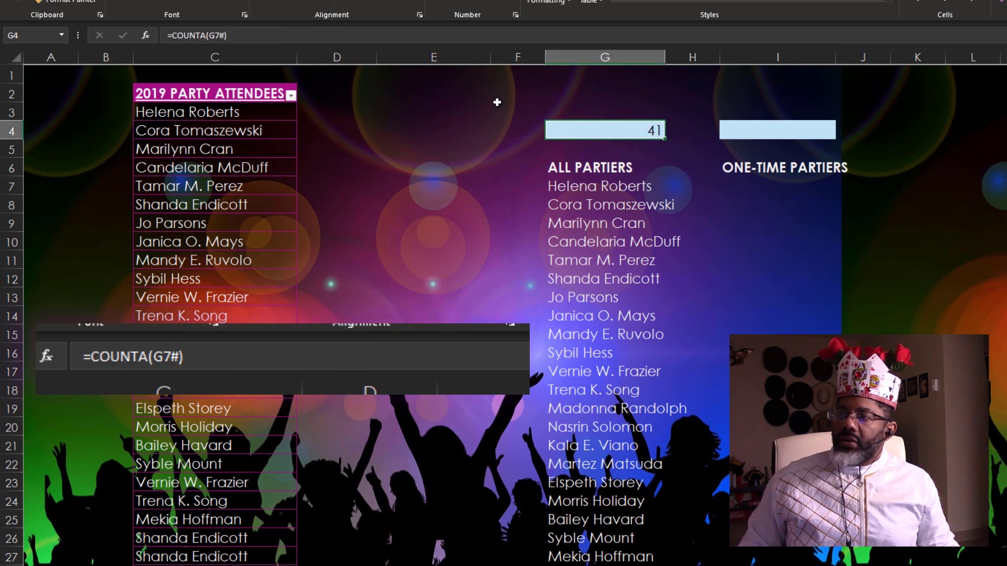
{"action": "mouse_move", "coordinate": [578, 131]}
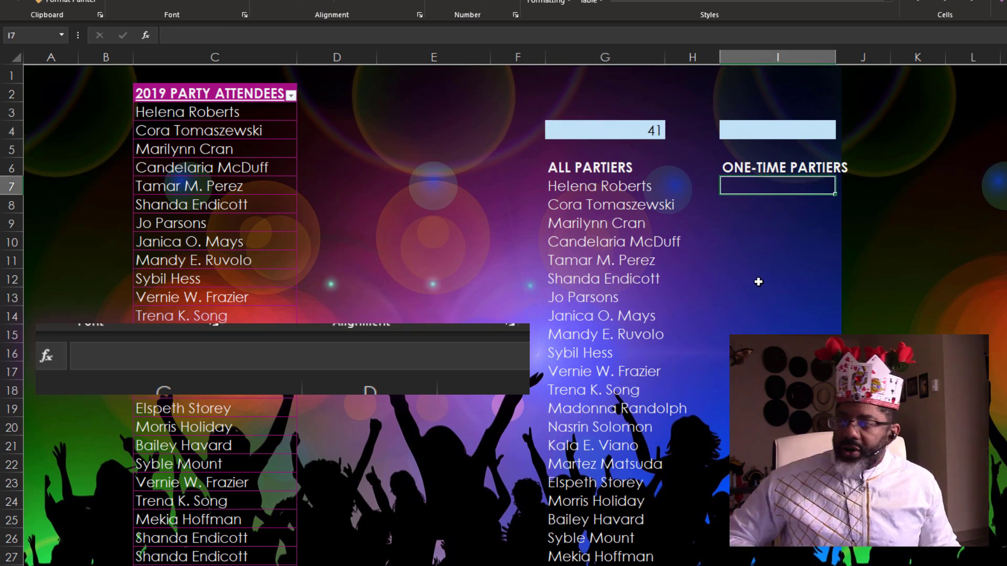
- Enter =UNIQUE(Table2[2019 PARTY ATTENDEES],,1) in I7 to list names attending exactly once
{"action": "type", "text": "=un"}
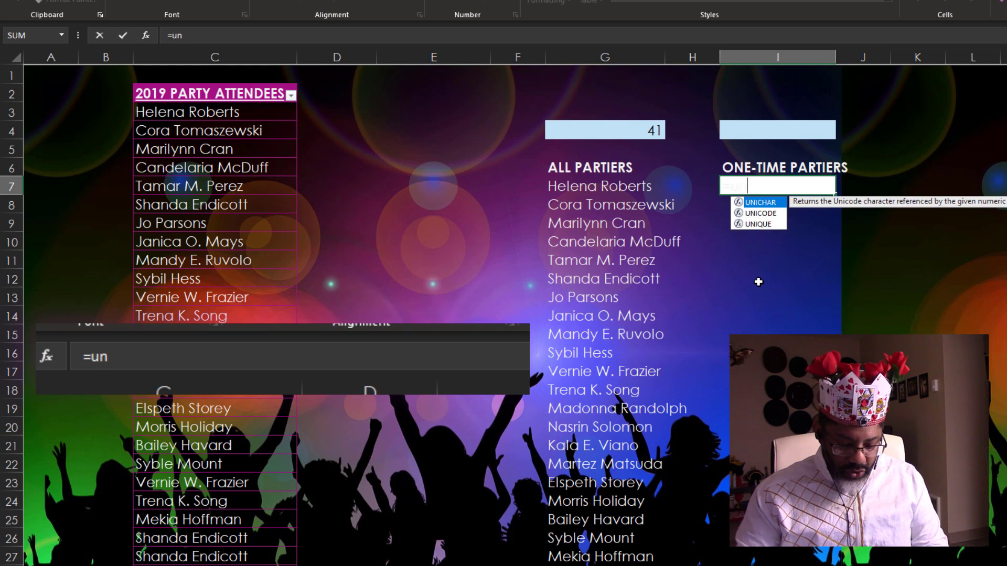
{"action": "type", "text": "iqu"}
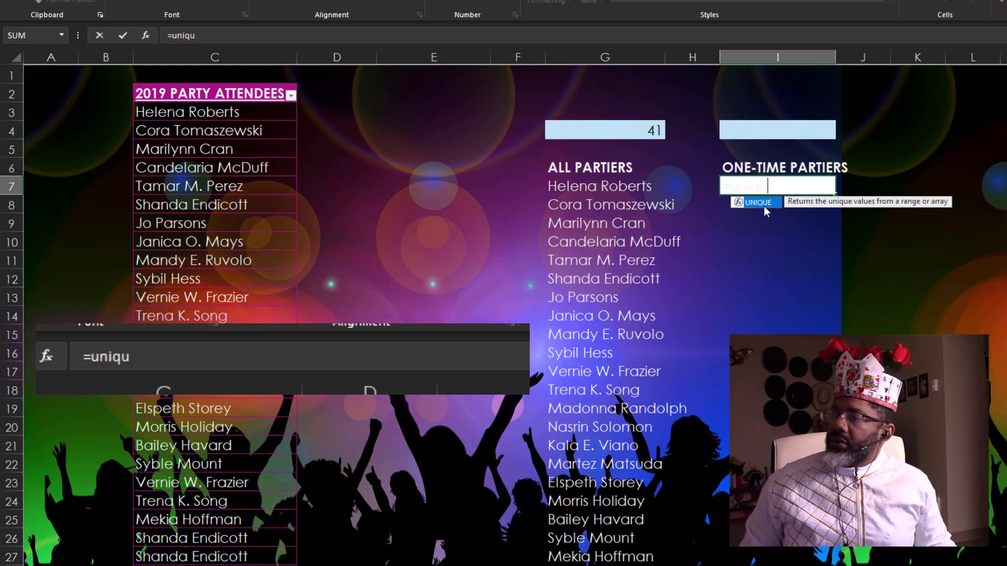
{"action": "key", "text": "Tab"}
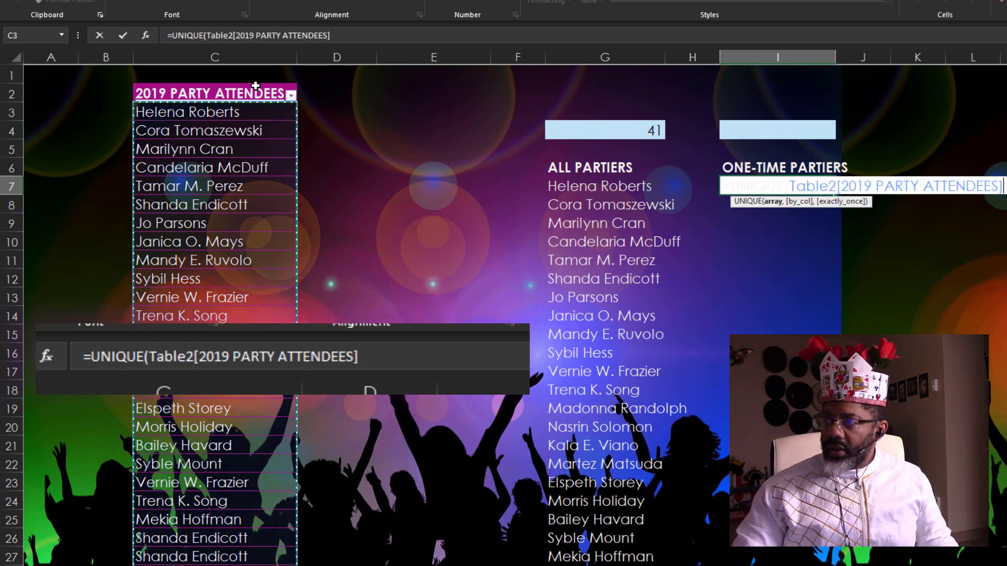
{"action": "type", "text": ",,"}
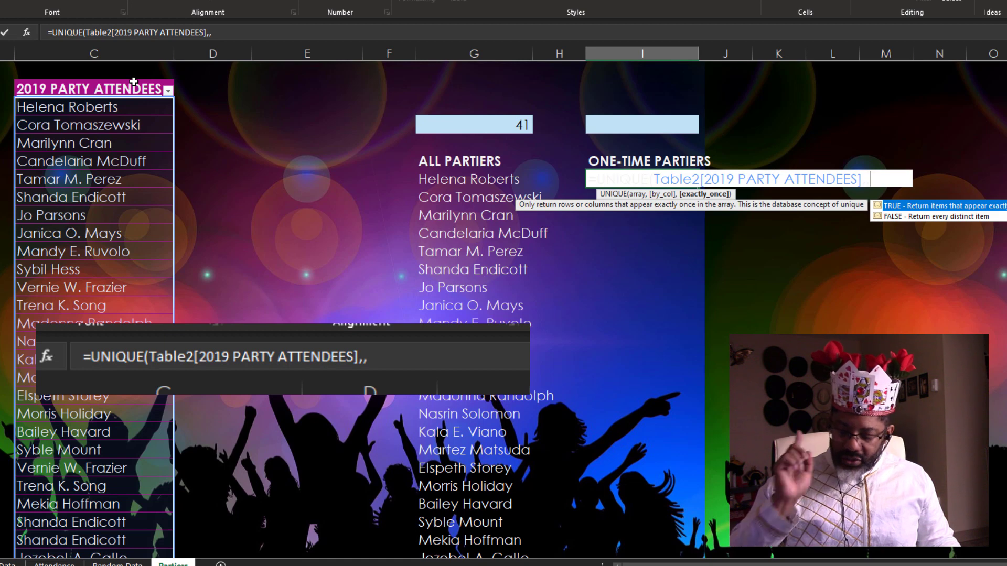
{"action": "type", "text": "1"}
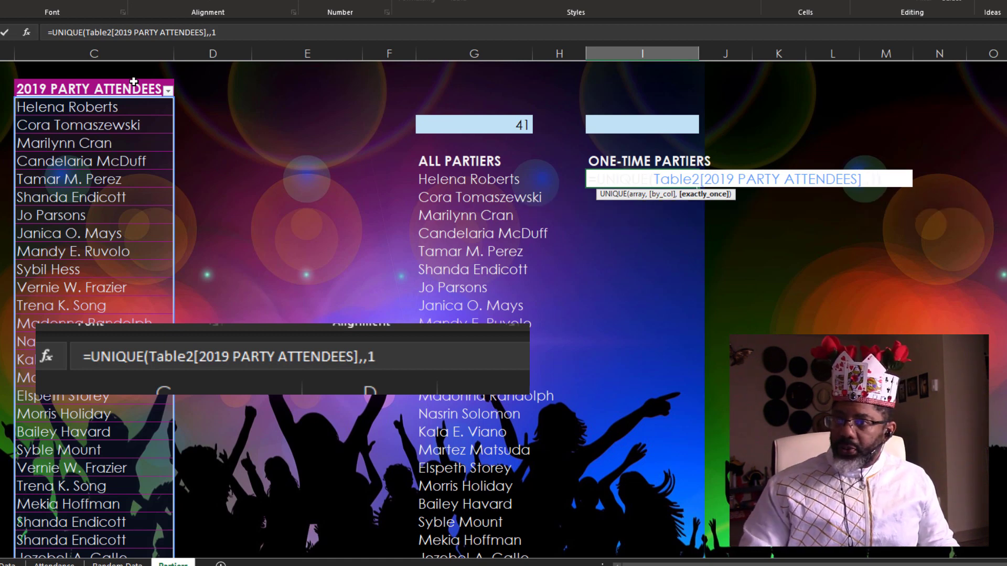
{"action": "key", "text": "Enter"}
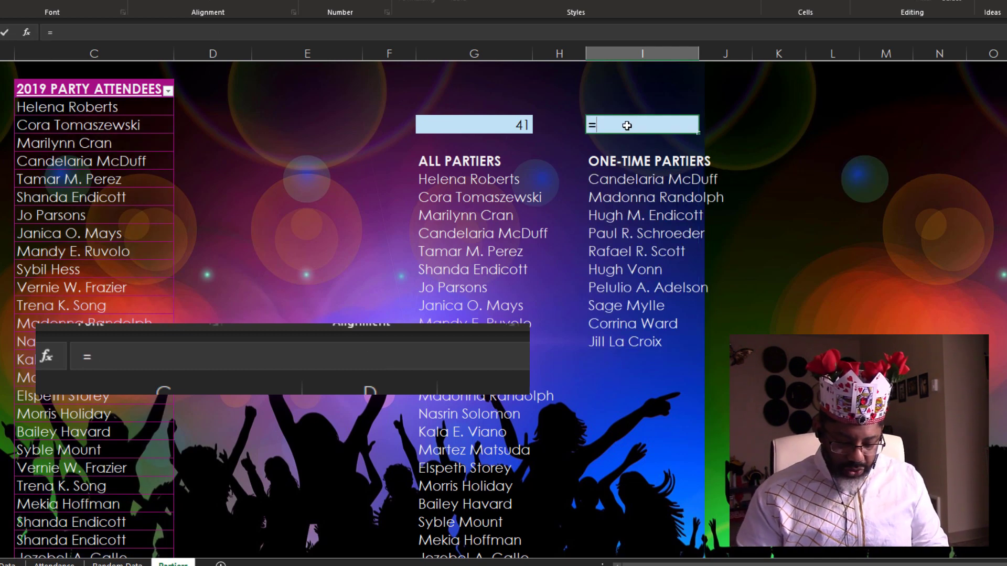
- Begin a COUNTA formula in I4 referencing the spilled one-time partiers list at I7
{"action": "type", "text": "count"}
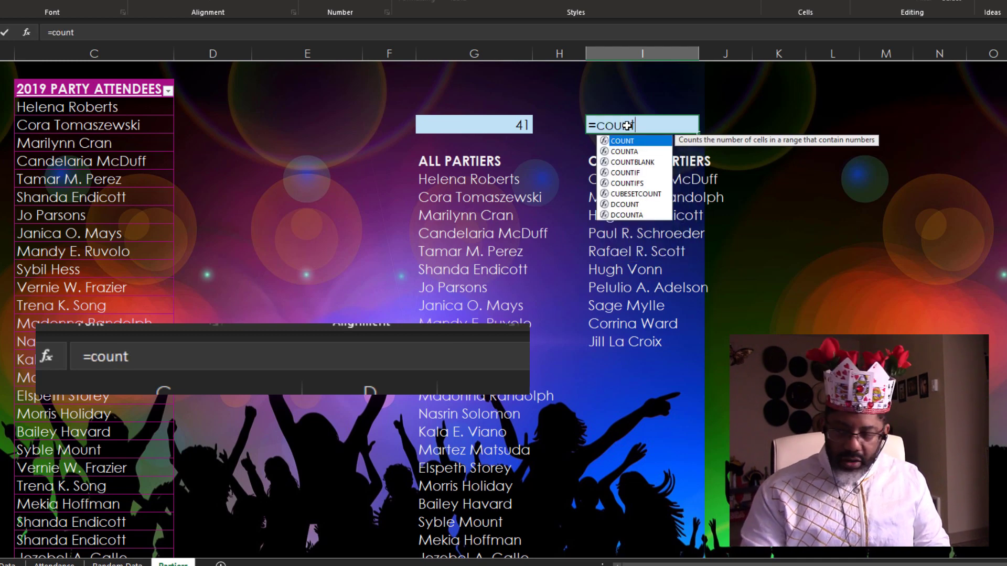
{"action": "type", "text": "a("}
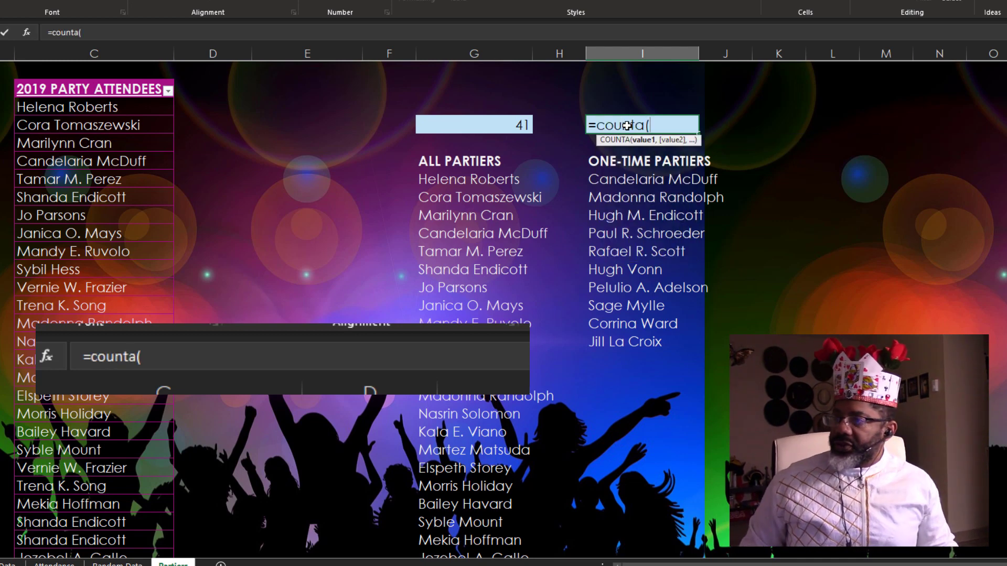
{"action": "left_click", "coordinate": [649, 180]}
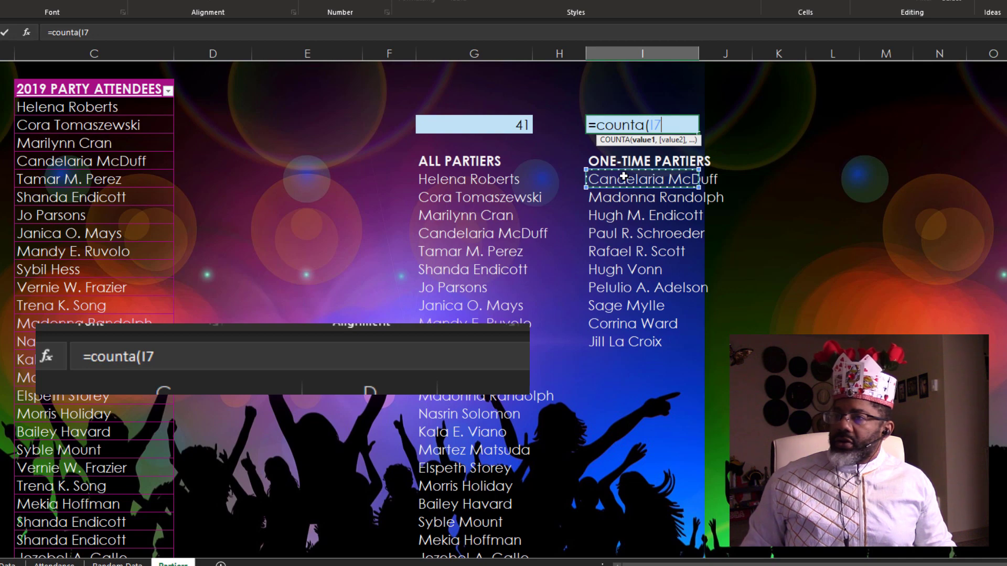